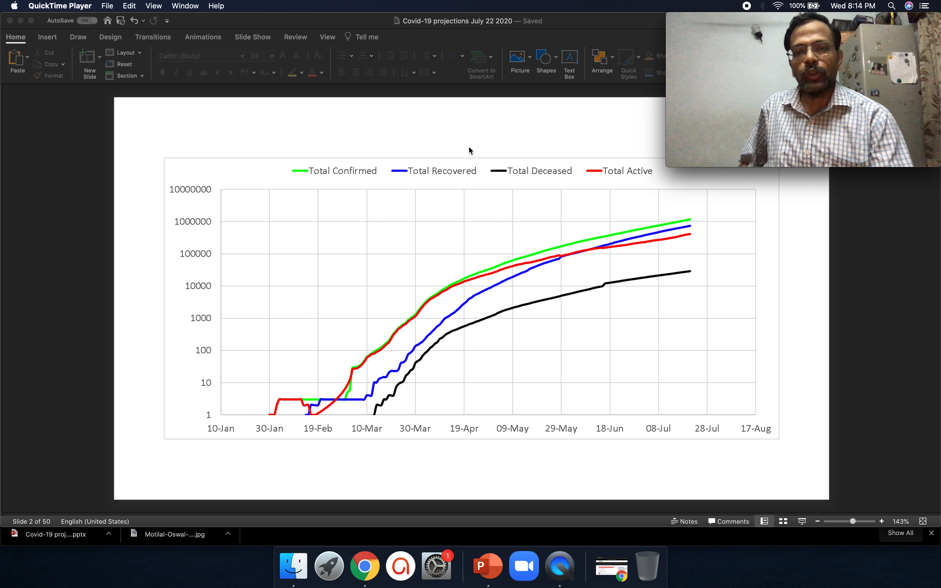
mouse_move(598, 24)
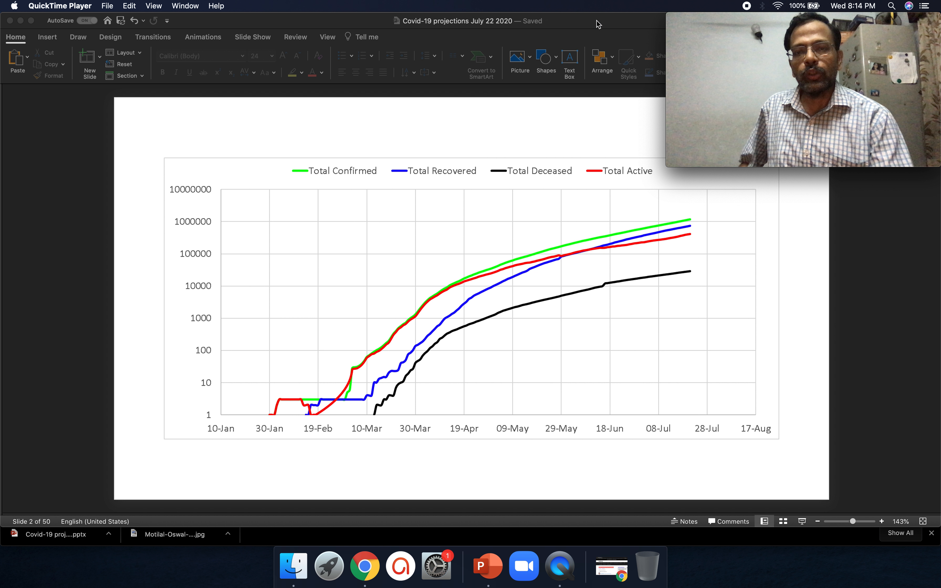
mouse_move(557, 112)
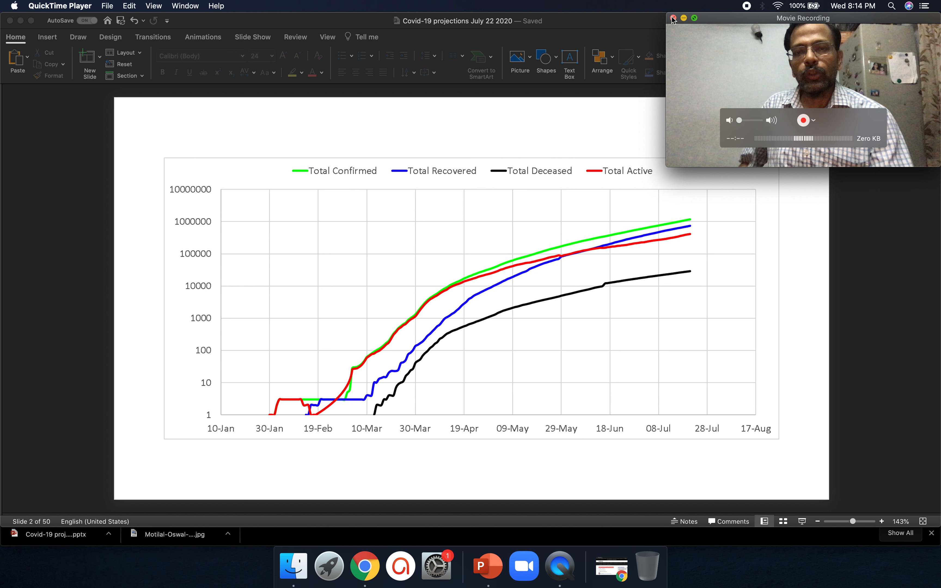
Advance to the India daily compounding-rate slide with its straight trend line.
left_click(673, 18)
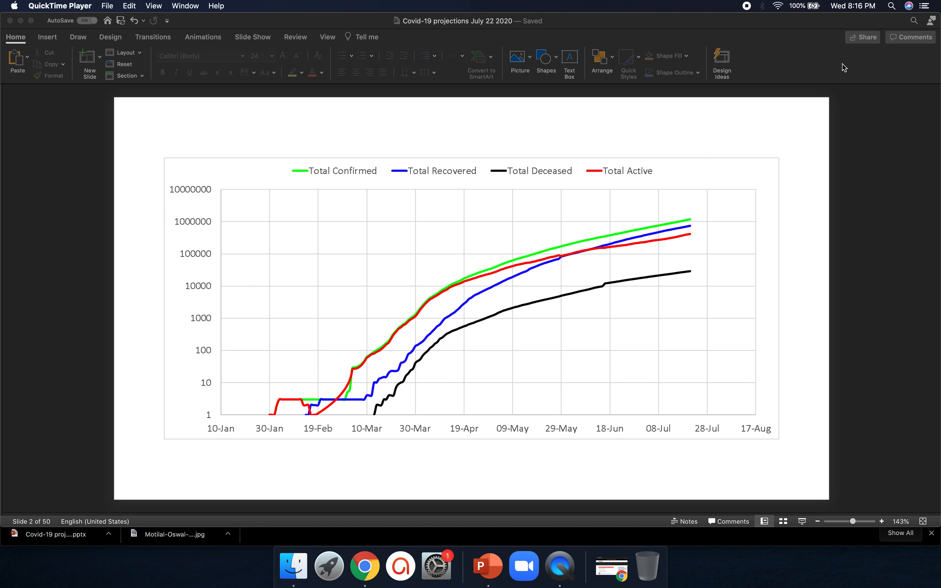
mouse_move(790, 115)
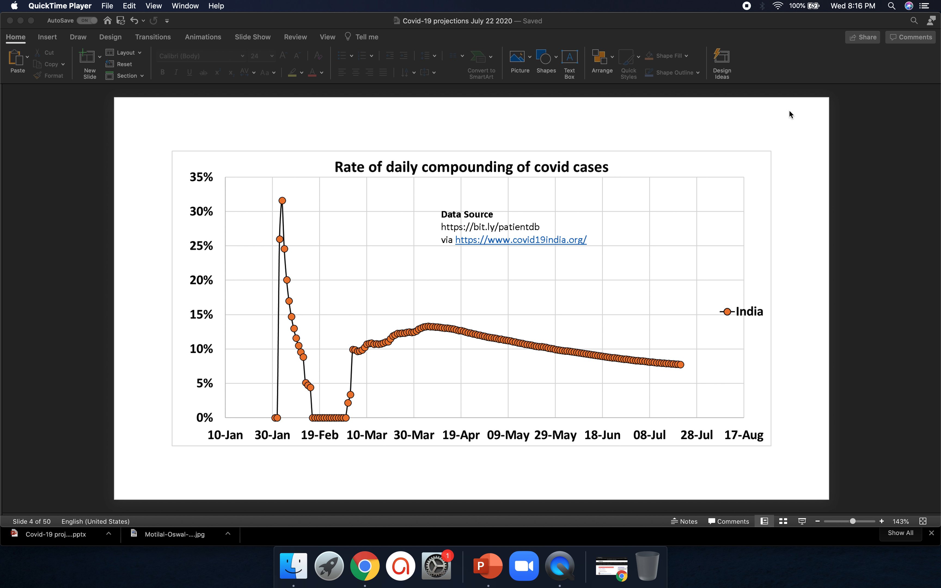
mouse_move(468, 317)
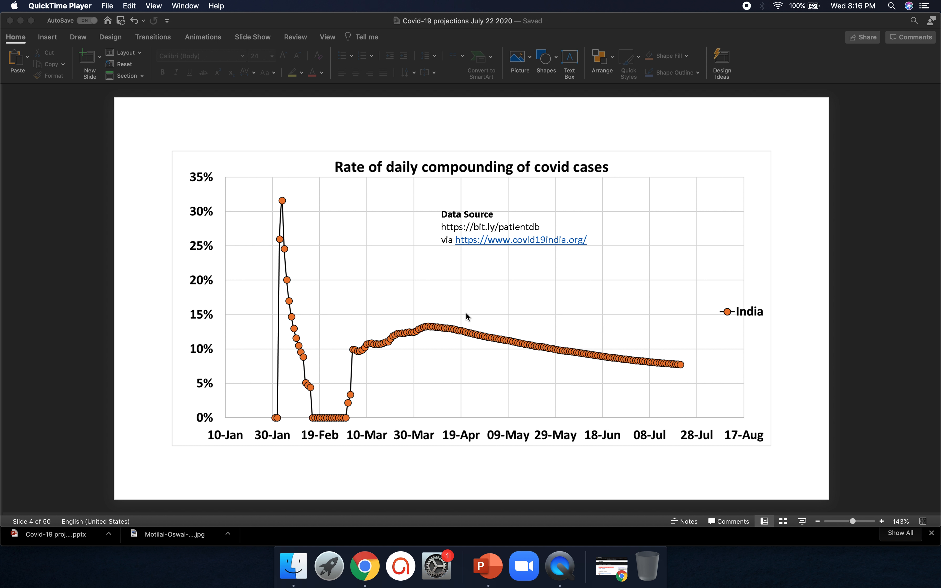
mouse_move(492, 333)
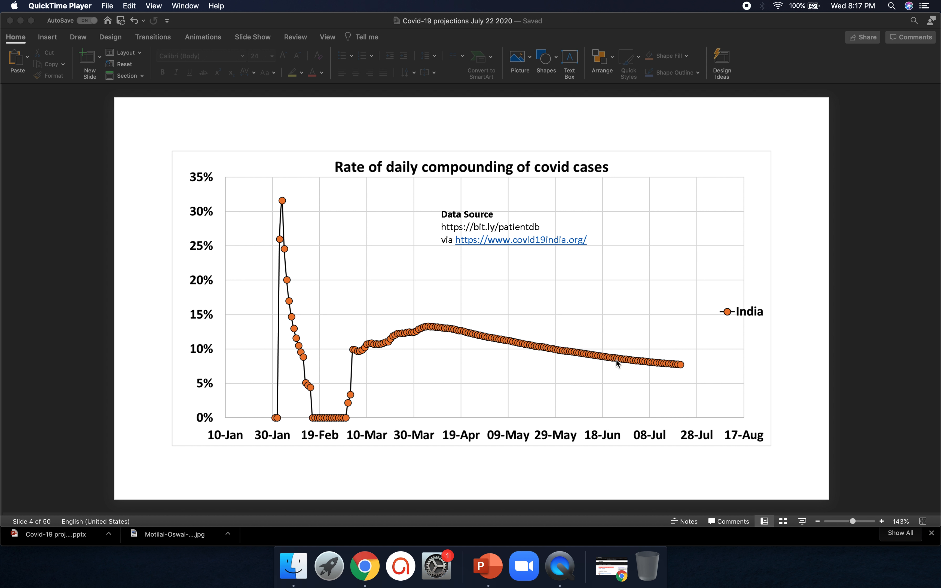
mouse_move(676, 354)
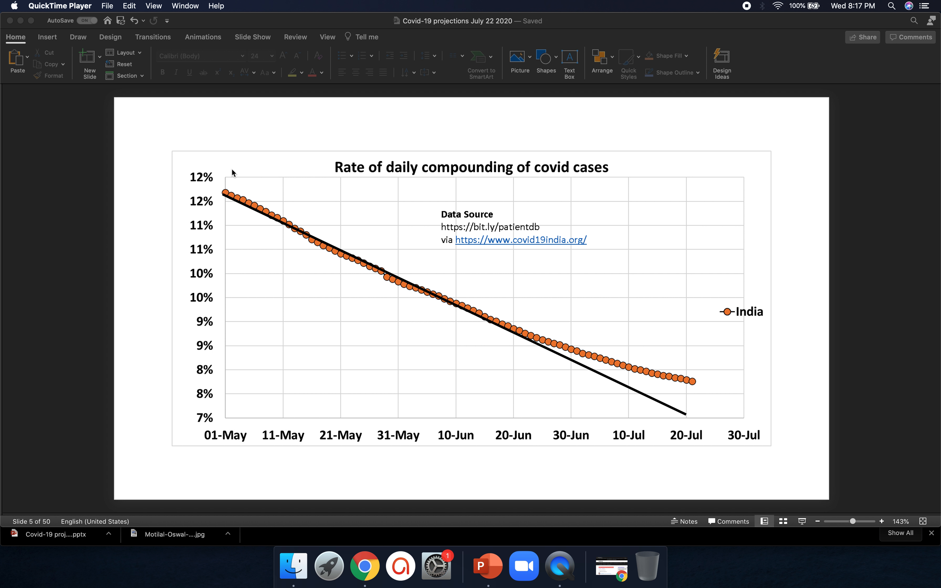
mouse_move(509, 339)
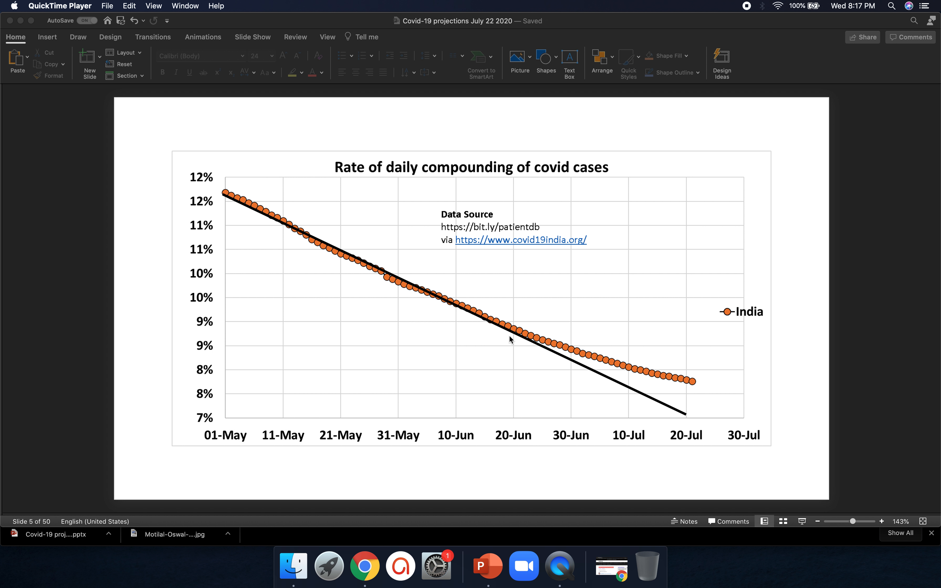
mouse_move(517, 335)
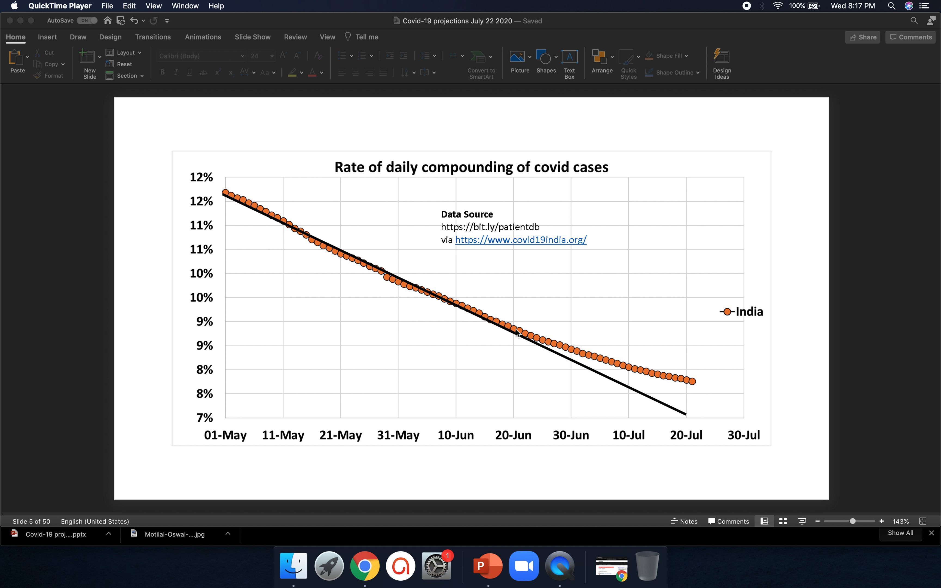
mouse_move(537, 335)
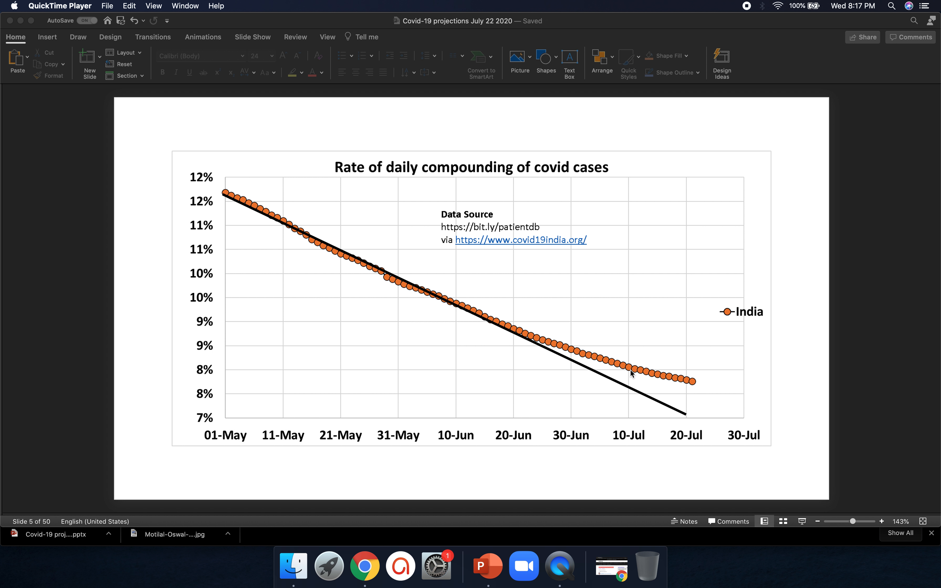
mouse_move(606, 351)
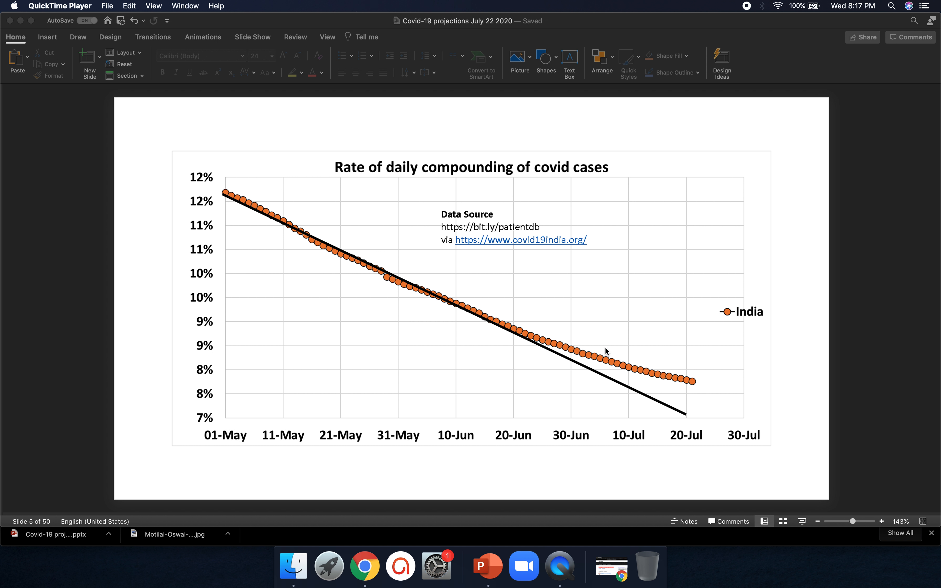
mouse_move(559, 363)
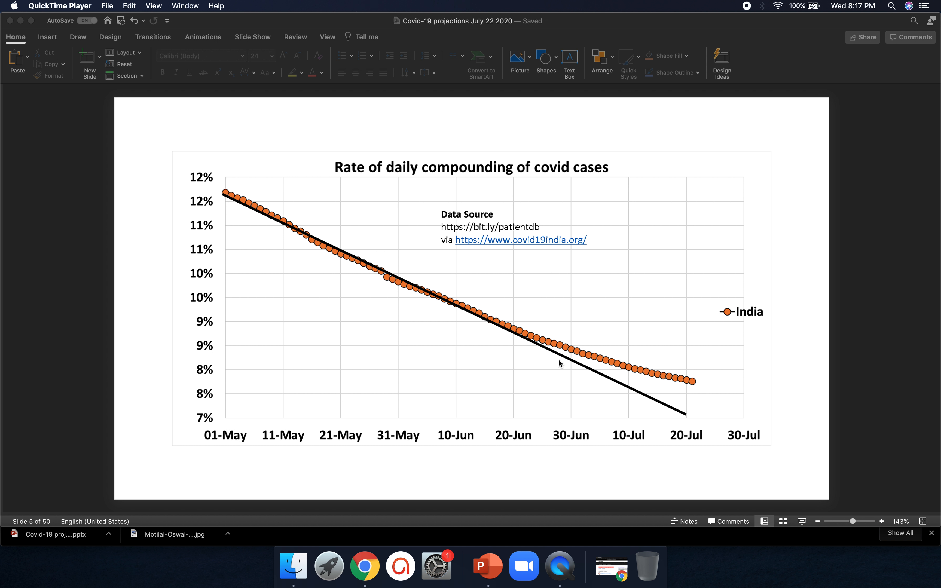
mouse_move(647, 378)
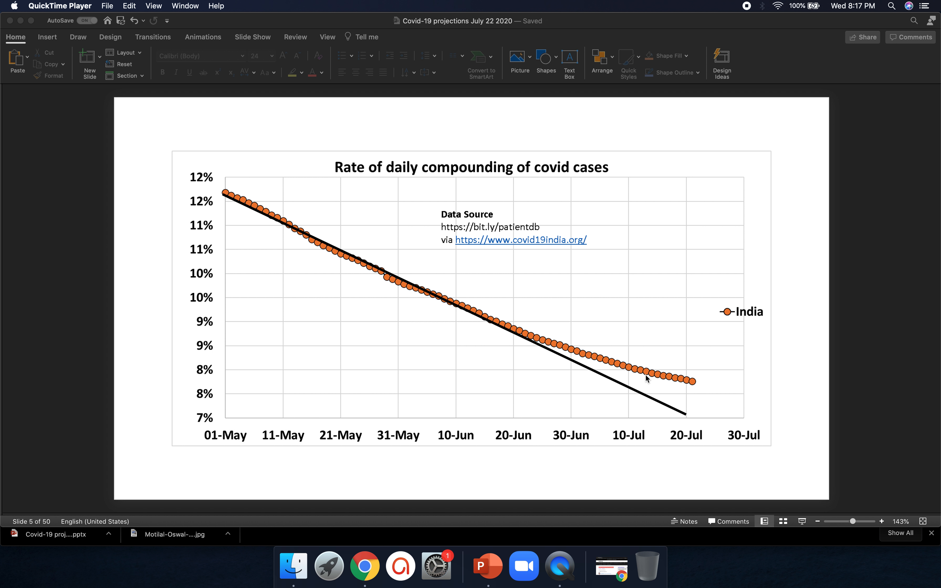
mouse_move(798, 253)
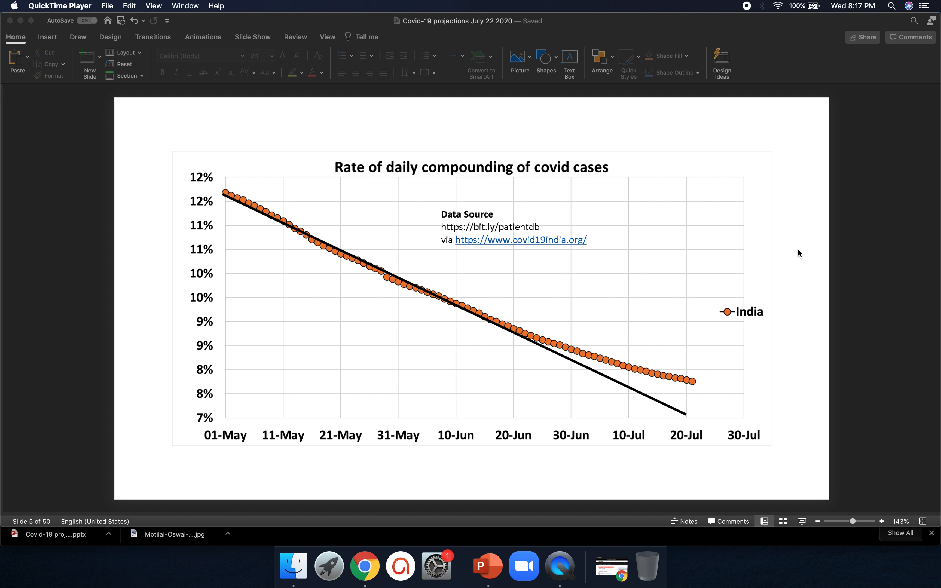
key("right")
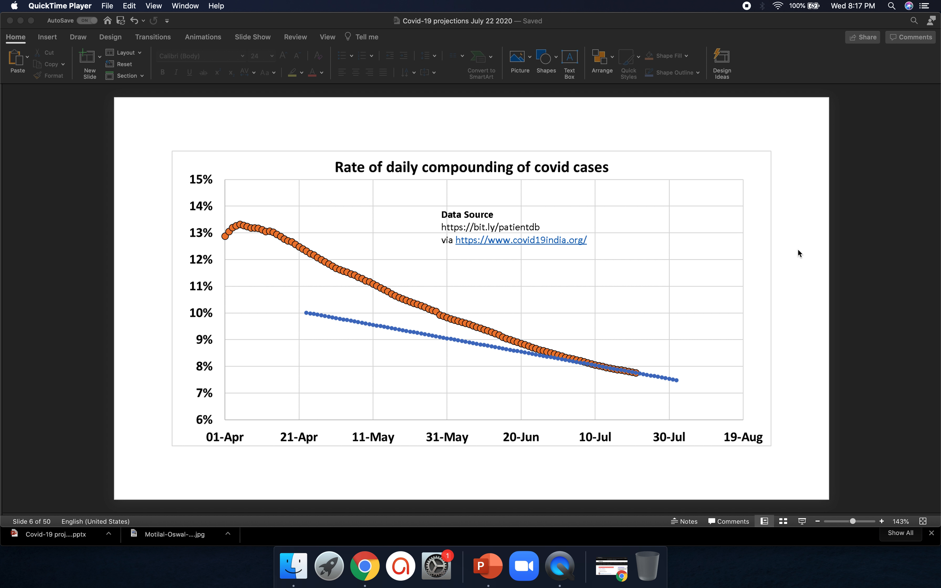
mouse_move(767, 265)
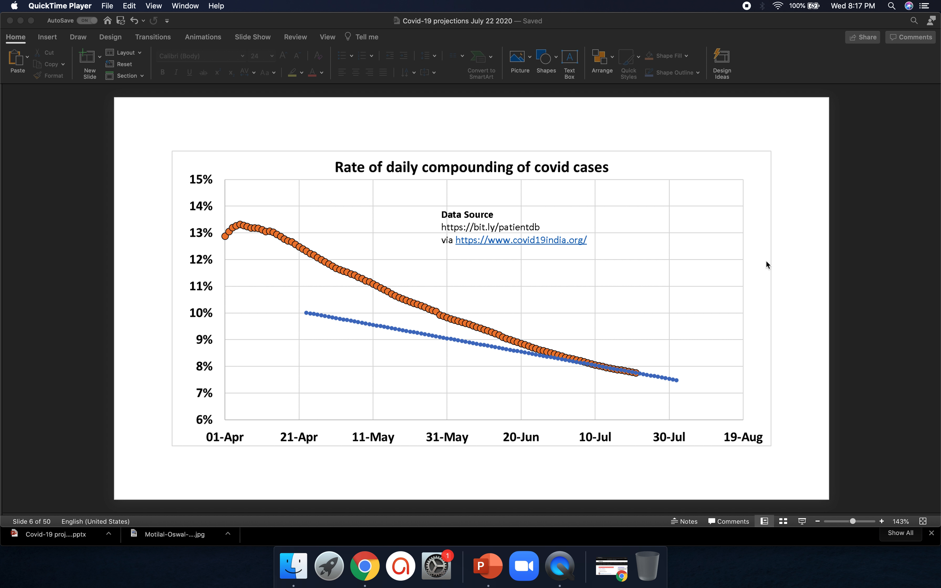
mouse_move(598, 371)
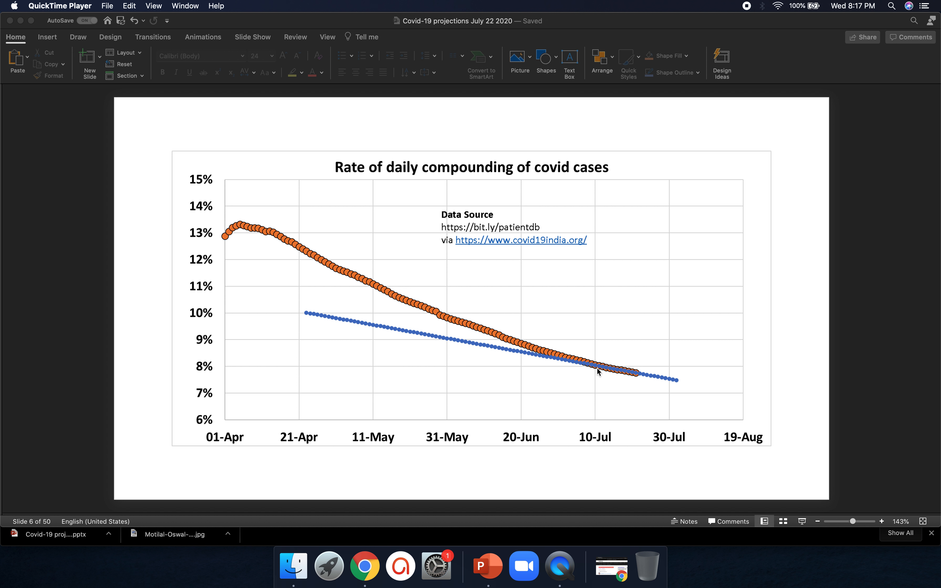
mouse_move(602, 358)
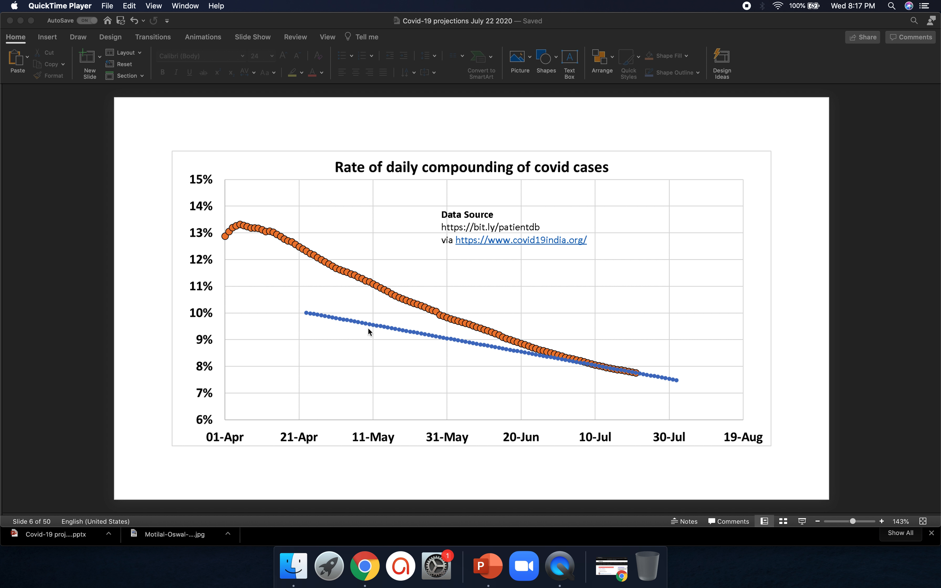
mouse_move(463, 364)
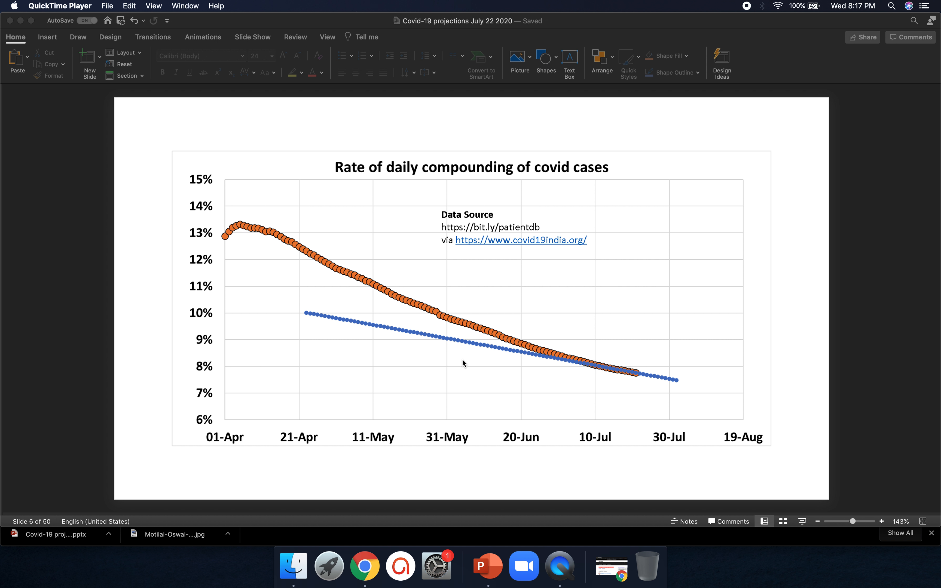
mouse_move(640, 401)
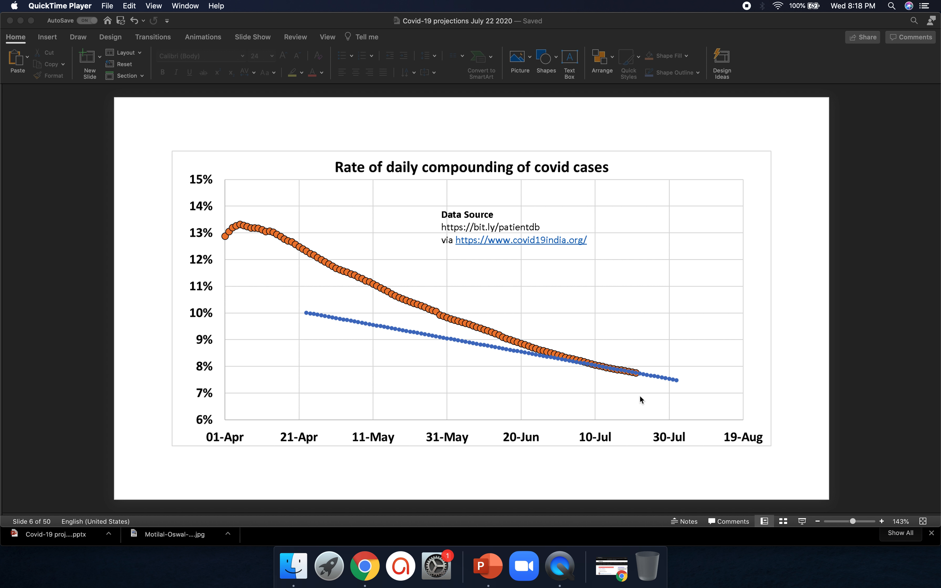
Refocus the presentation on the India compounding-rate-since-April comparison slide.
left_click(486, 565)
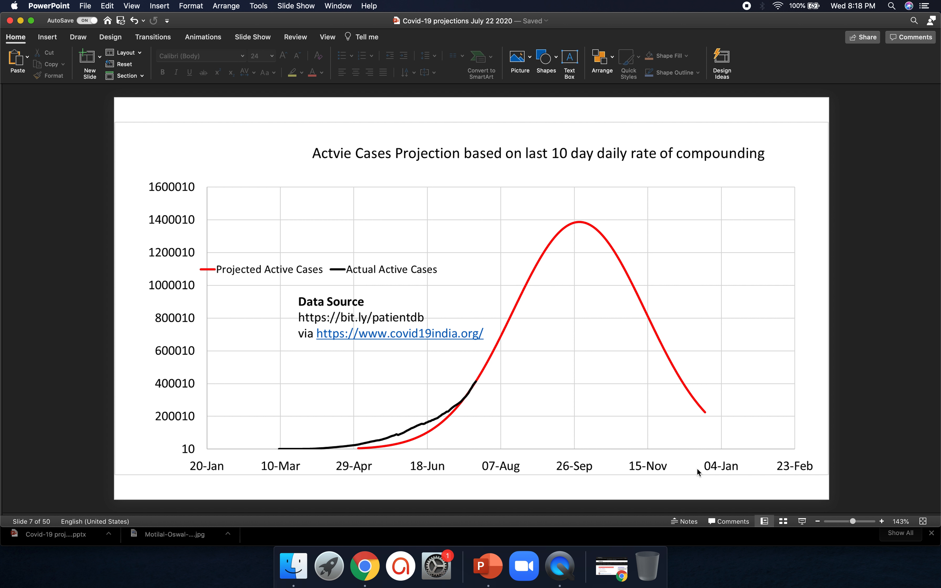
mouse_move(465, 376)
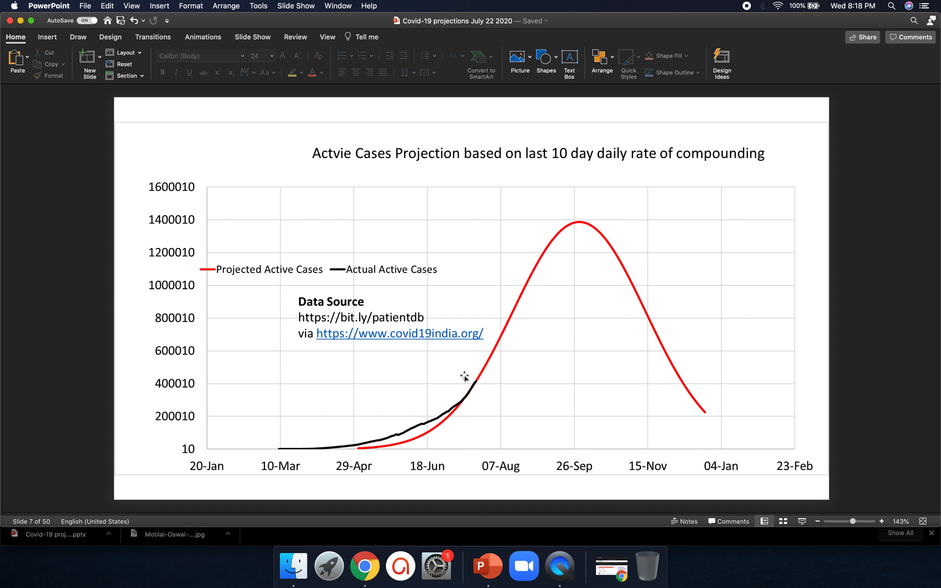
mouse_move(578, 234)
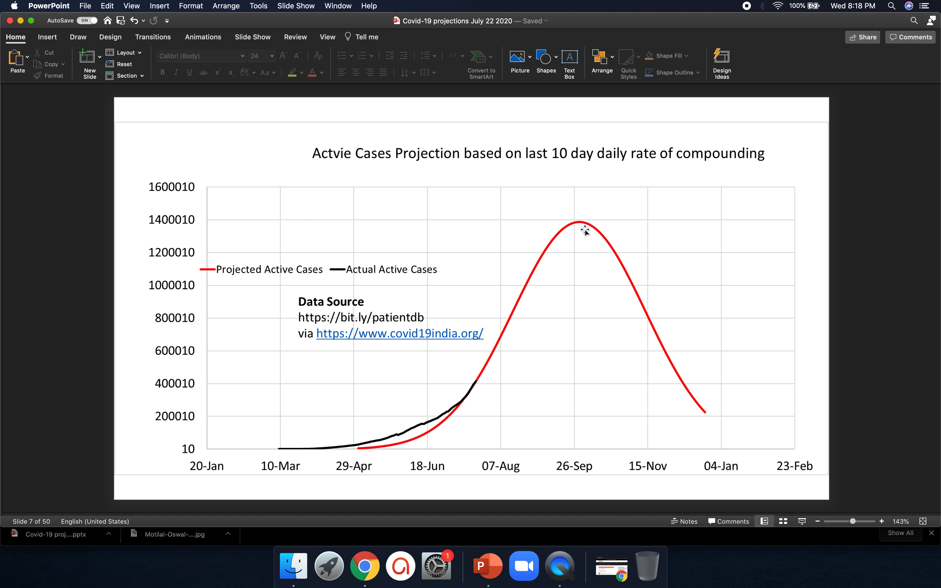
mouse_move(714, 369)
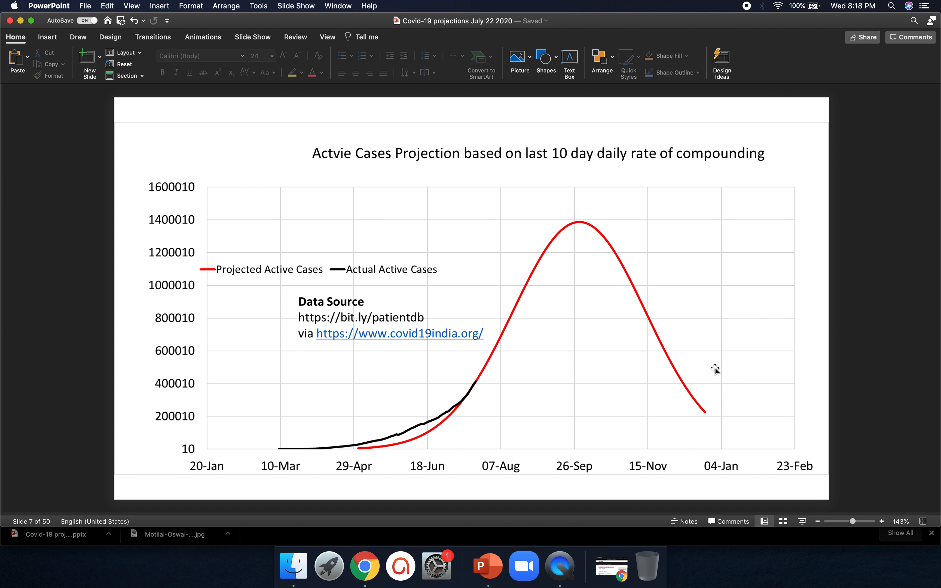
mouse_move(803, 110)
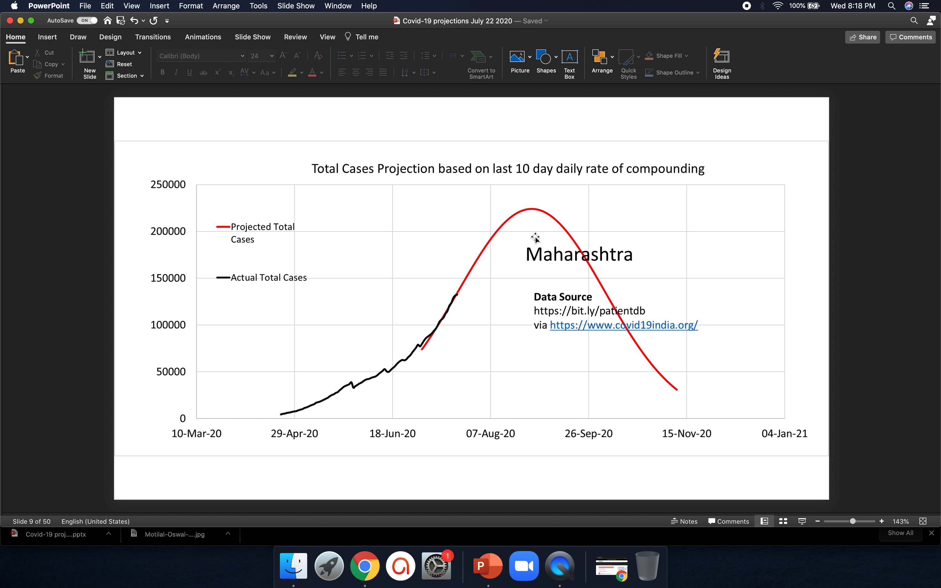
mouse_move(534, 209)
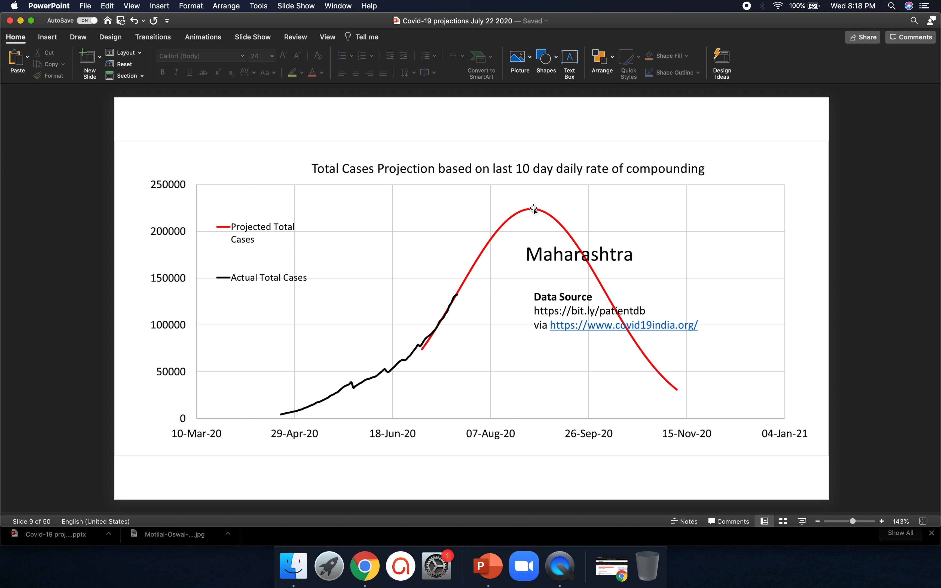
mouse_move(533, 214)
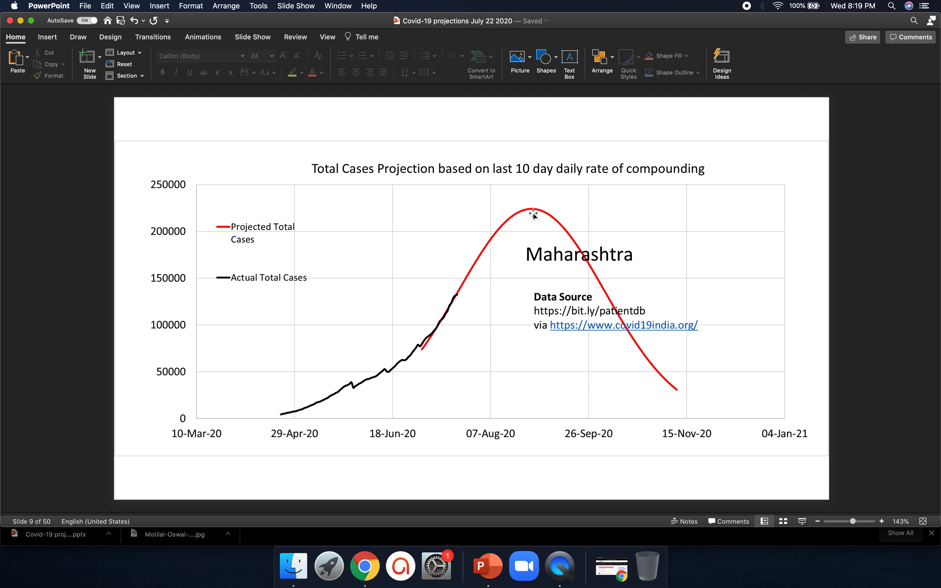
mouse_move(502, 222)
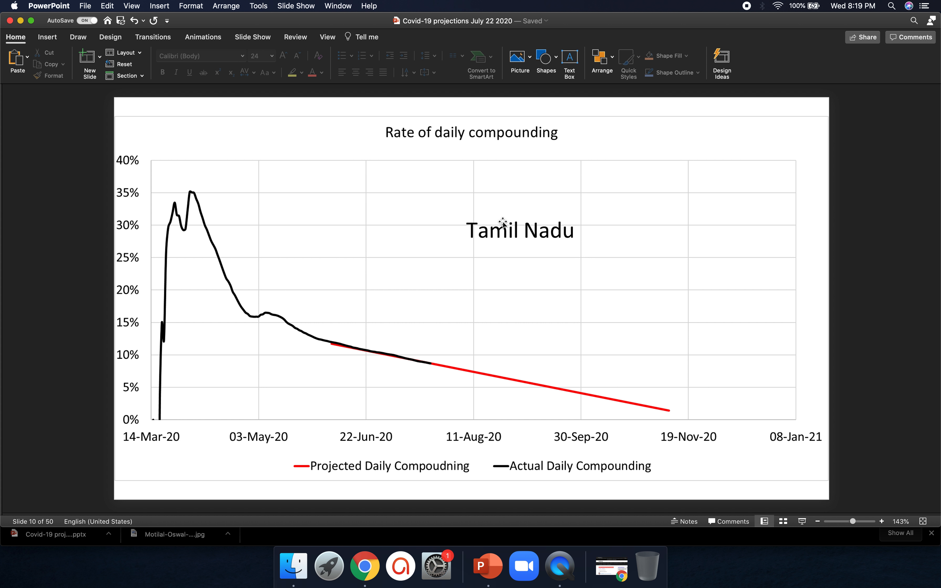
mouse_move(407, 318)
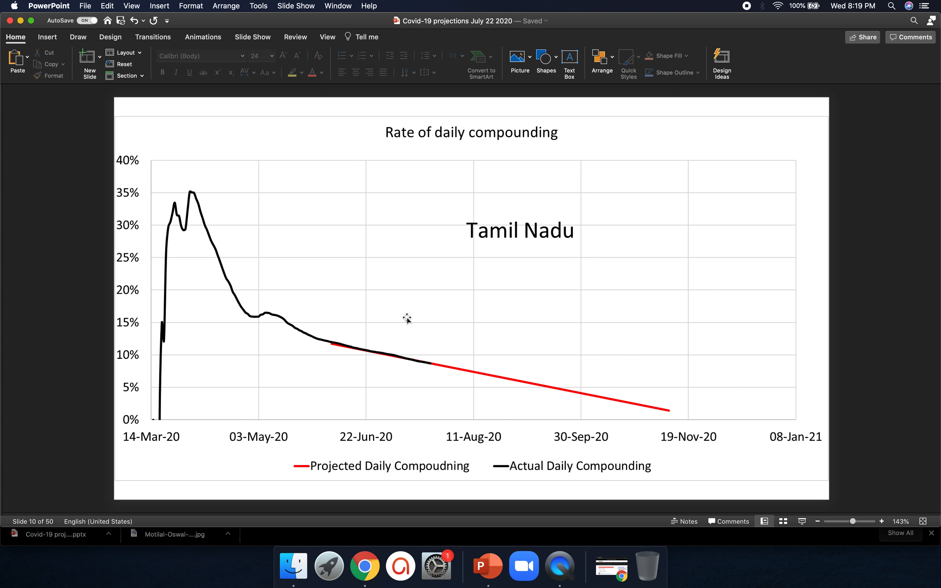
Advance to slide 11, the Tamil Nadu total active cases projection chart.
key("down")
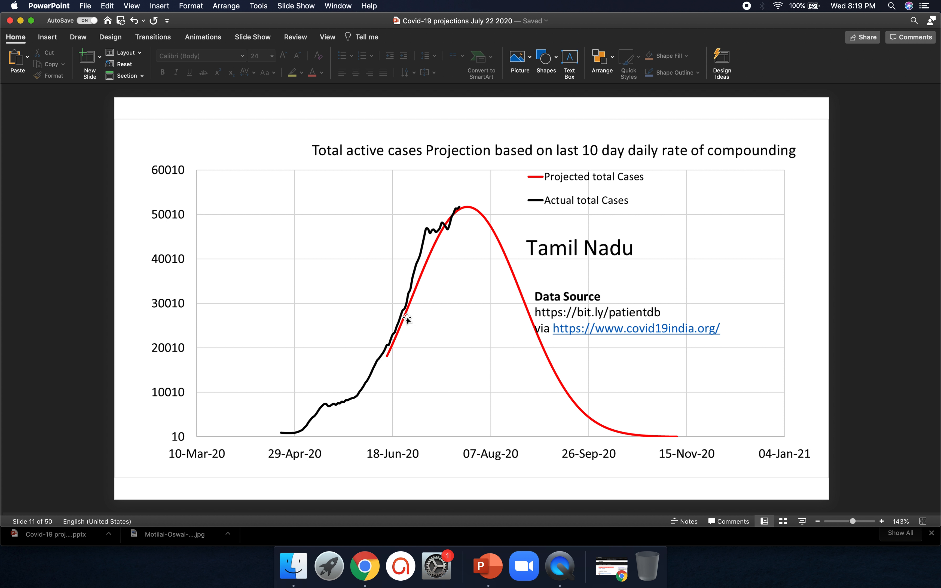
mouse_move(422, 243)
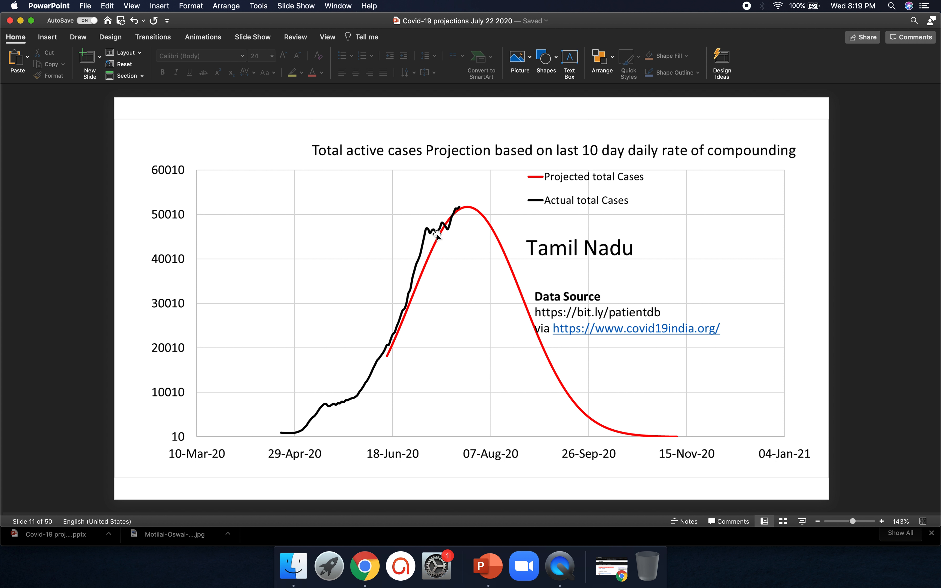
mouse_move(453, 230)
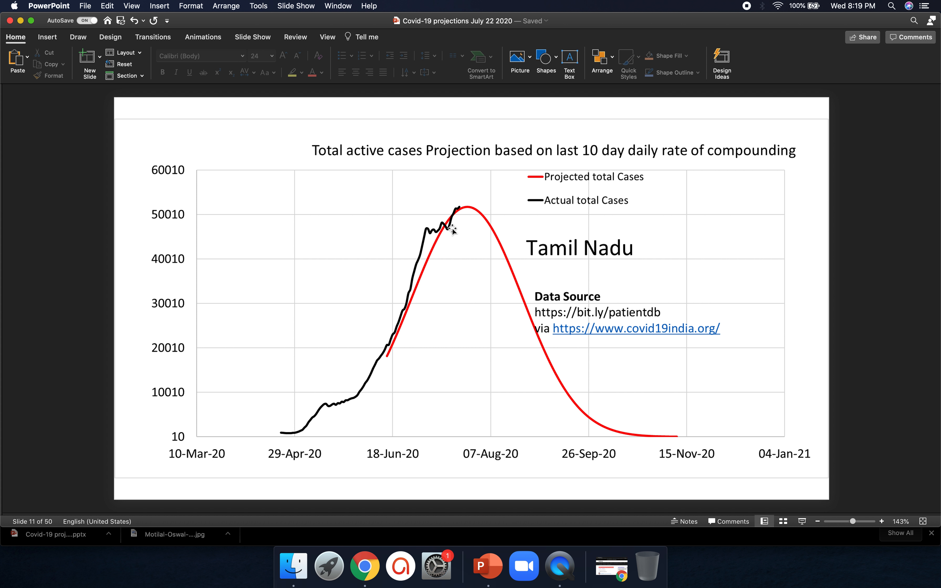
mouse_move(464, 204)
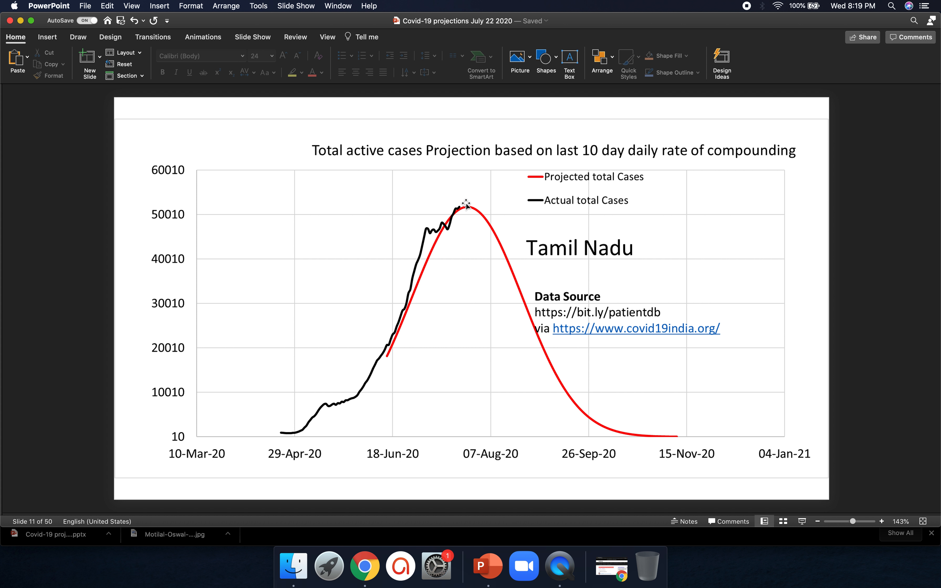
mouse_move(450, 227)
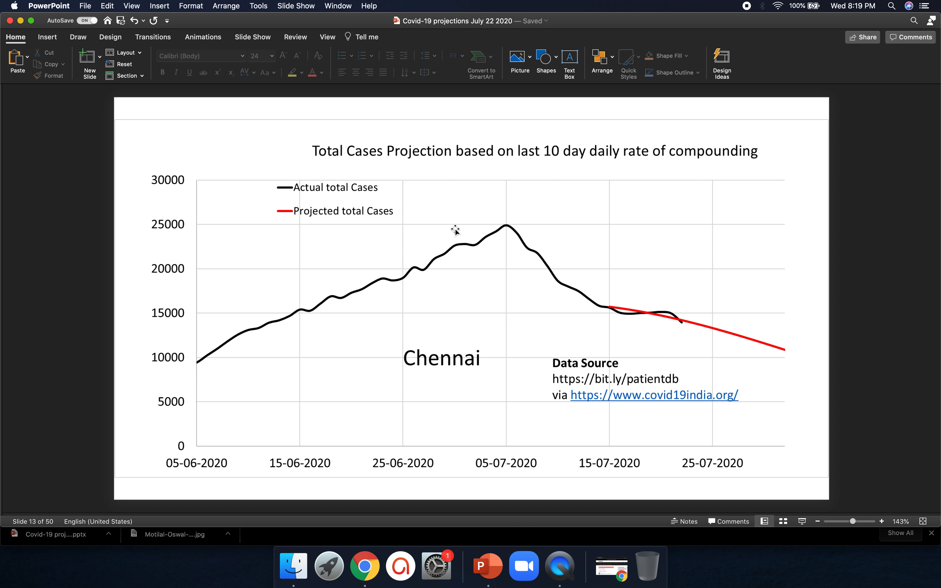
mouse_move(543, 251)
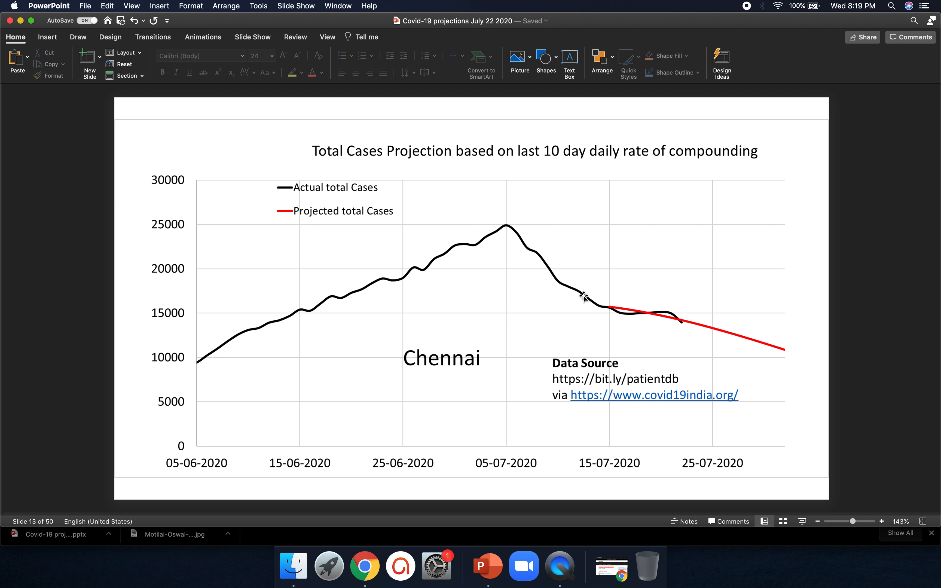
mouse_move(630, 319)
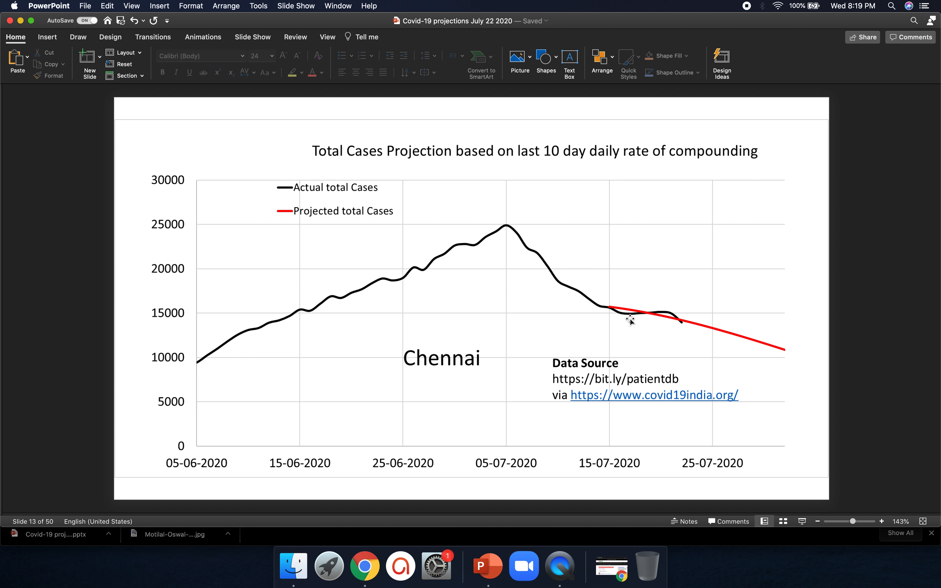
mouse_move(668, 317)
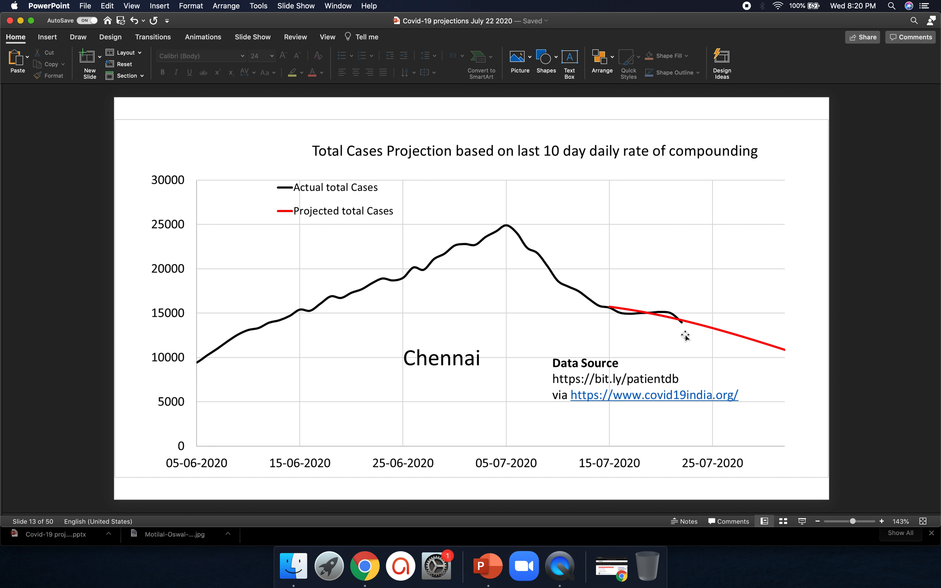
Move past the Chennai total-cases chart toward the Delhi projection slide.
key("down")
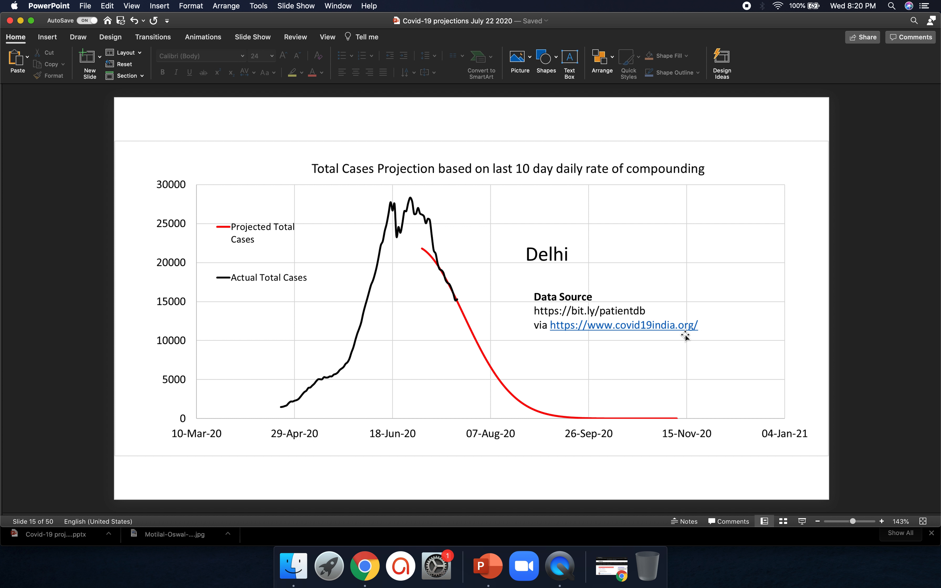
mouse_move(426, 243)
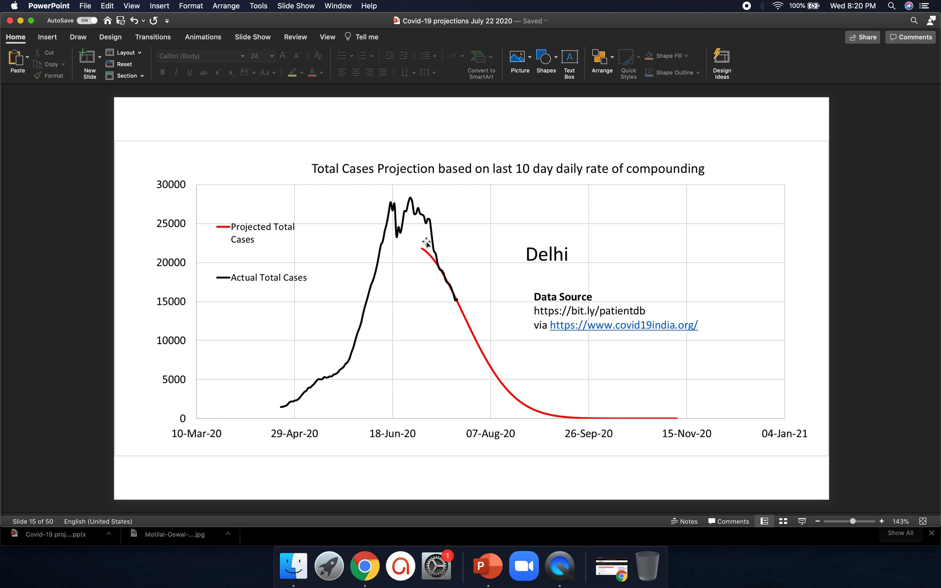
mouse_move(517, 422)
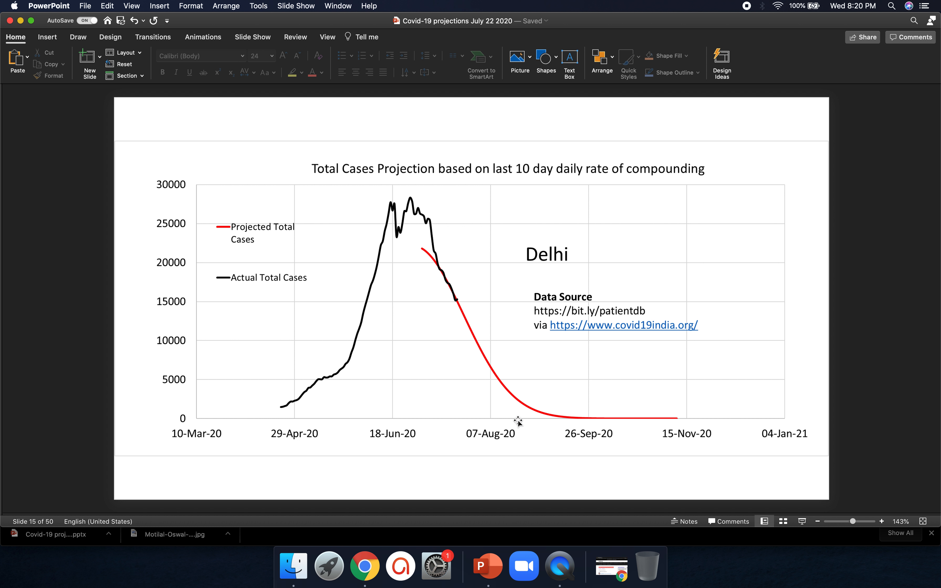
mouse_move(419, 248)
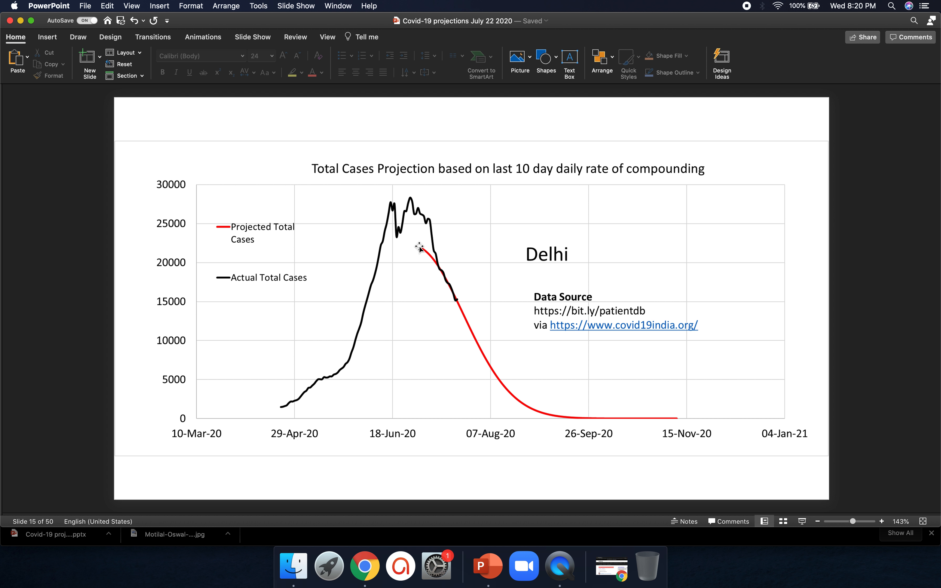
mouse_move(429, 217)
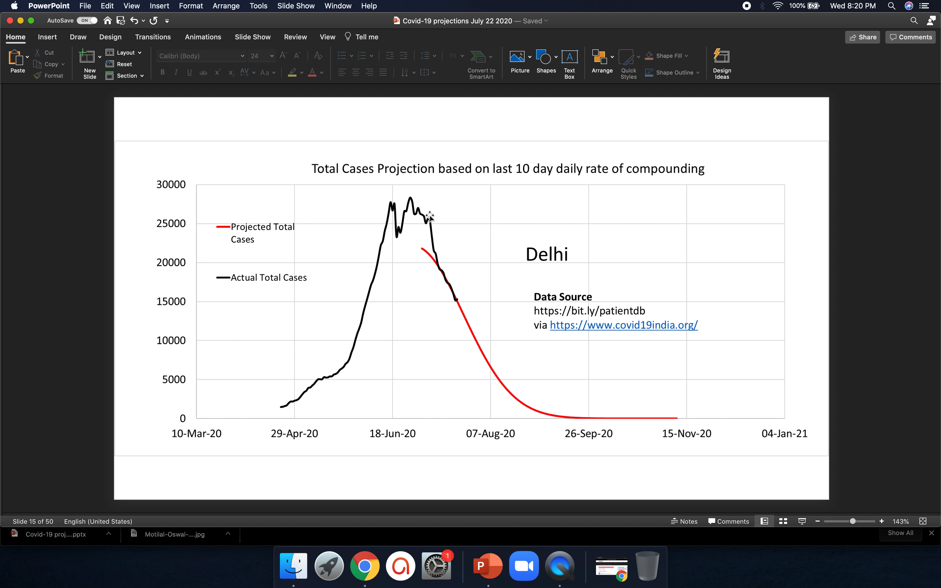
mouse_move(430, 228)
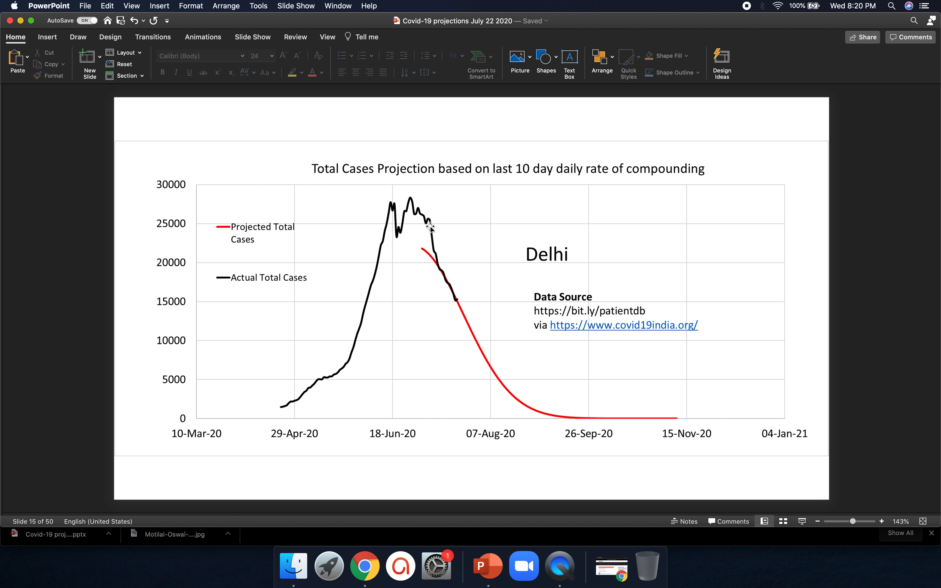
mouse_move(461, 297)
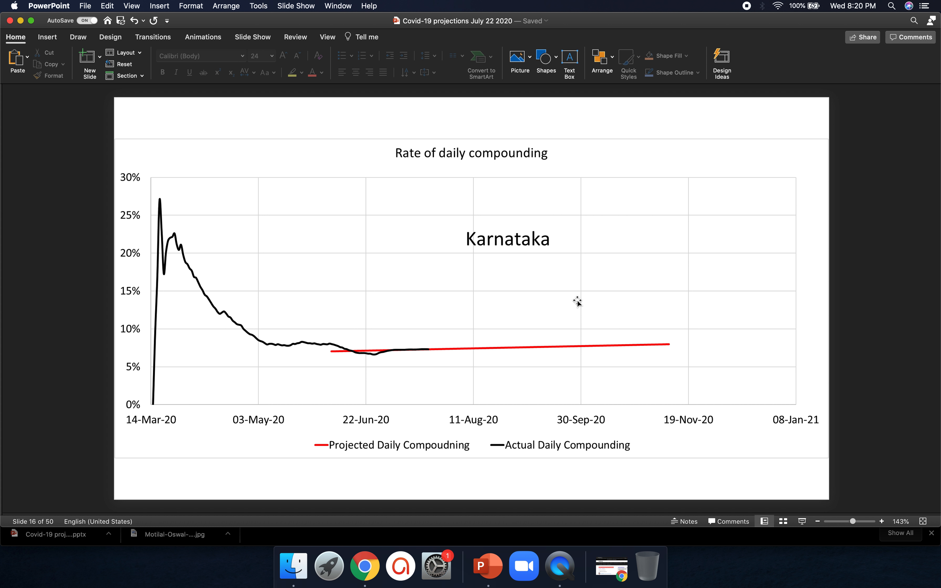
mouse_move(364, 370)
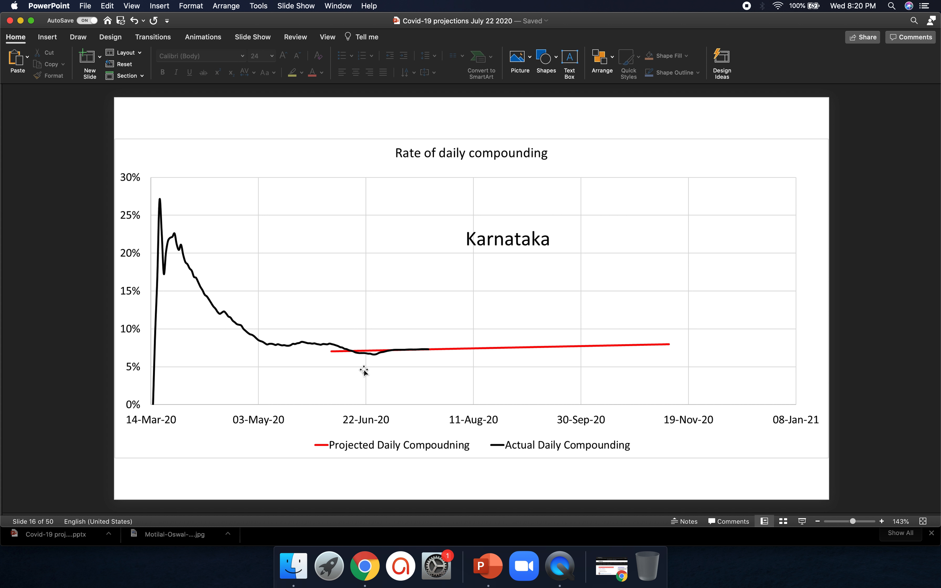
mouse_move(702, 454)
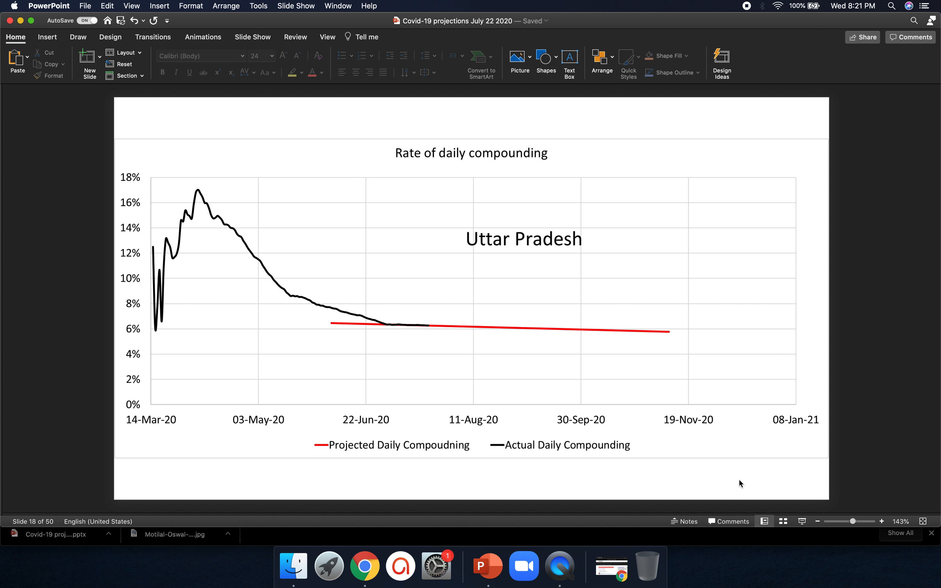
Advance to slide 24, the Rajasthan daily compounding-rate chart.
key("down")
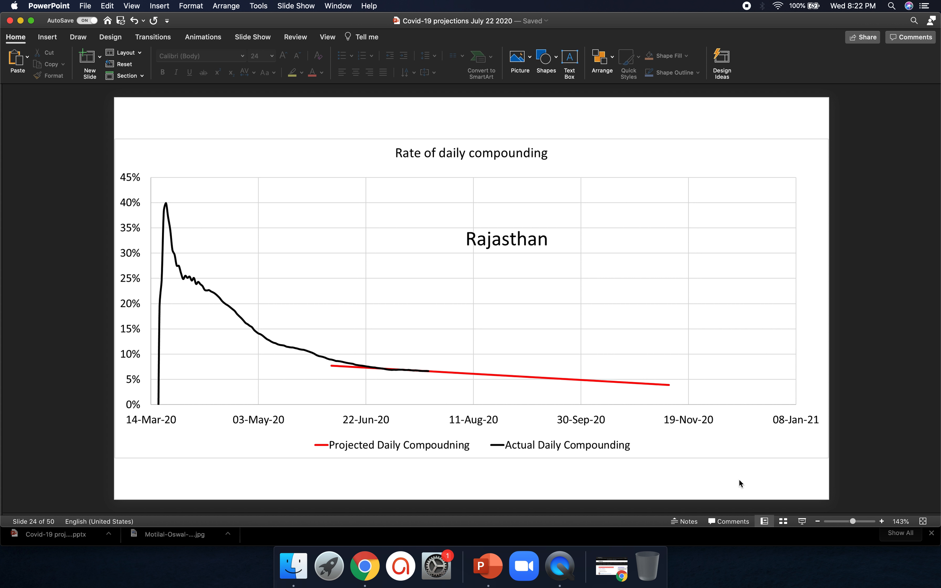
key("down")
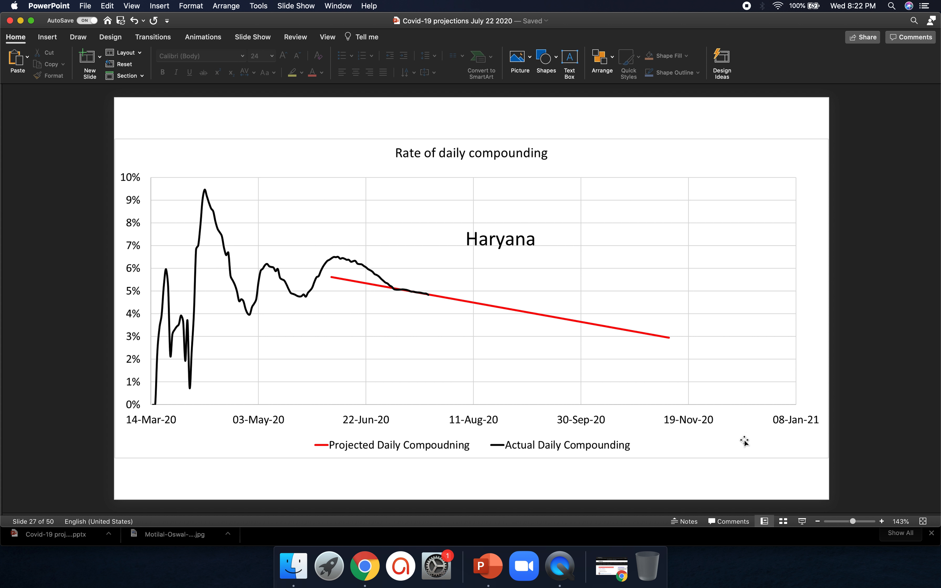
mouse_move(355, 278)
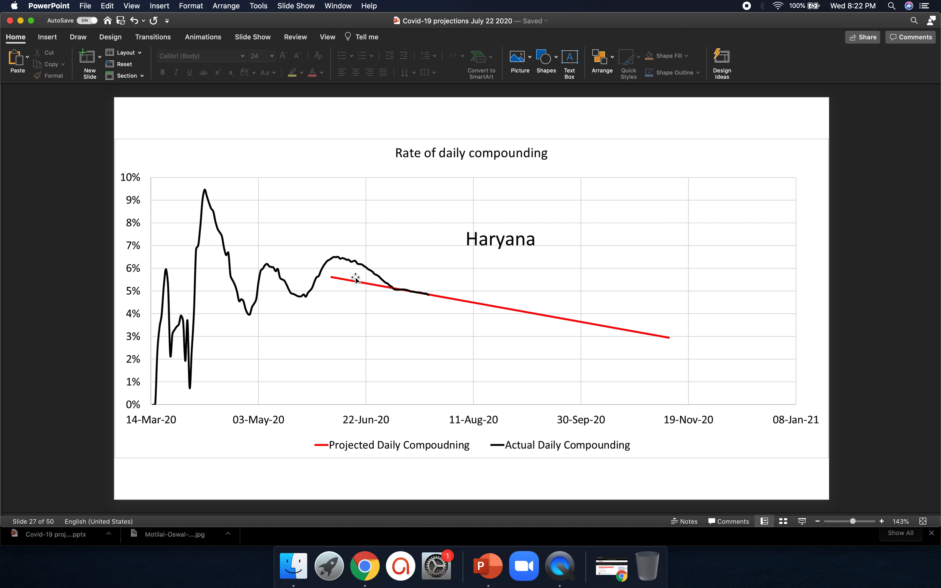
mouse_move(364, 258)
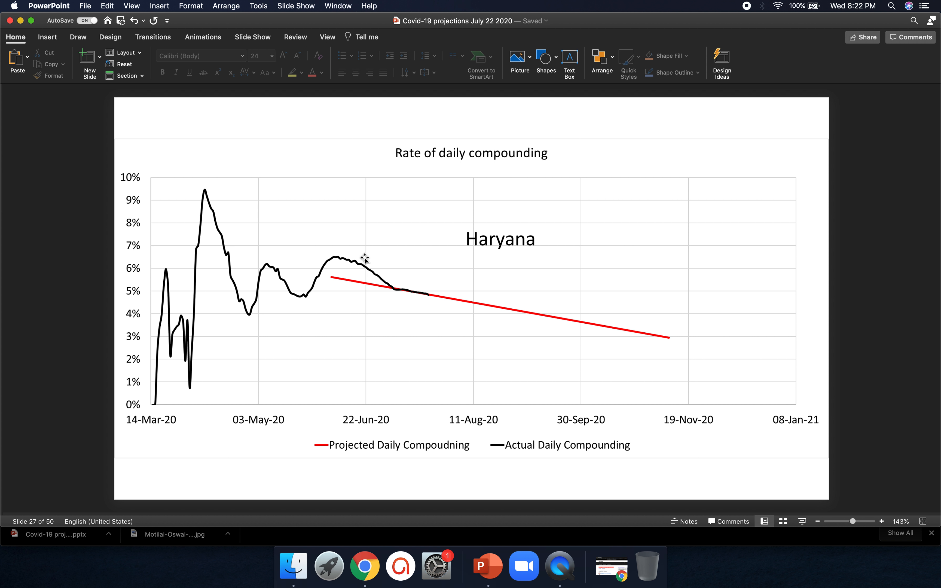
mouse_move(396, 292)
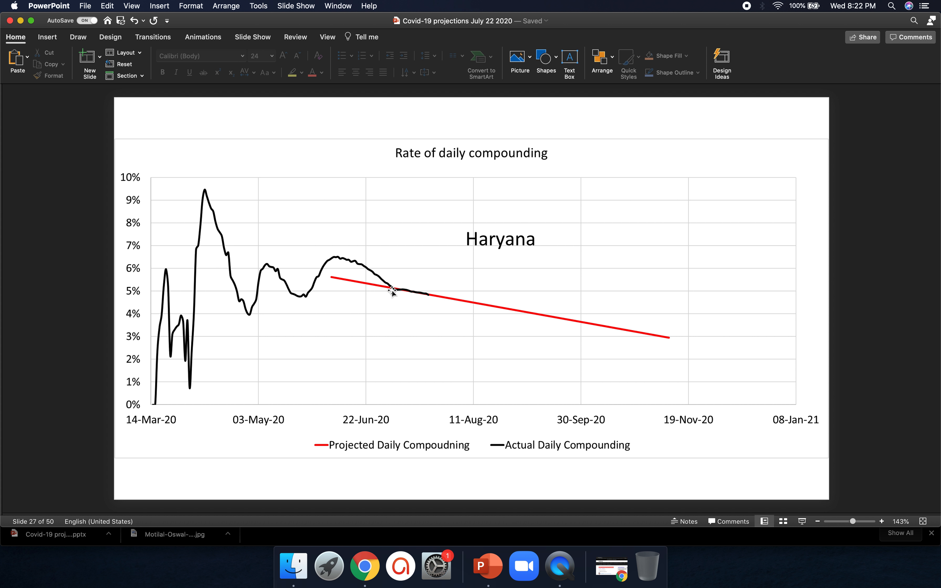
mouse_move(428, 301)
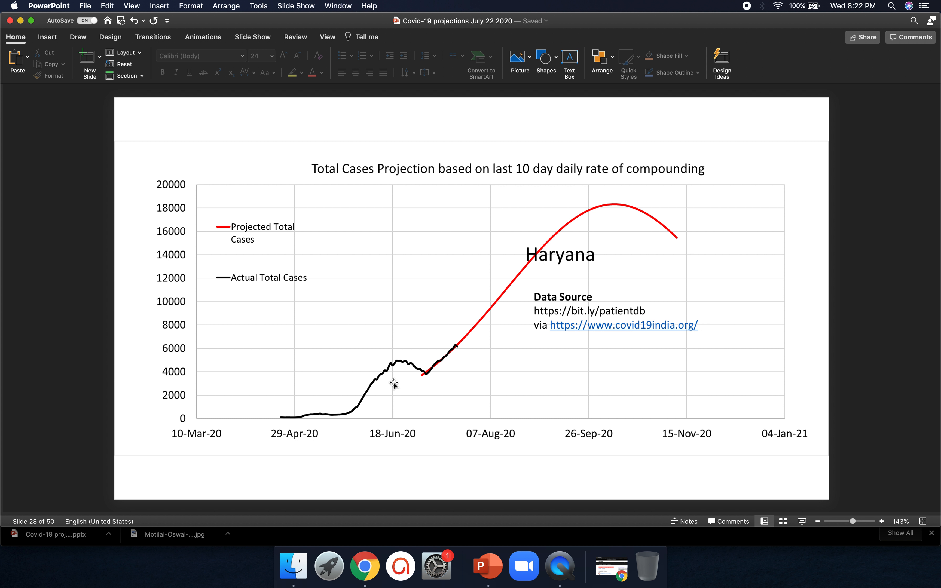
mouse_move(418, 368)
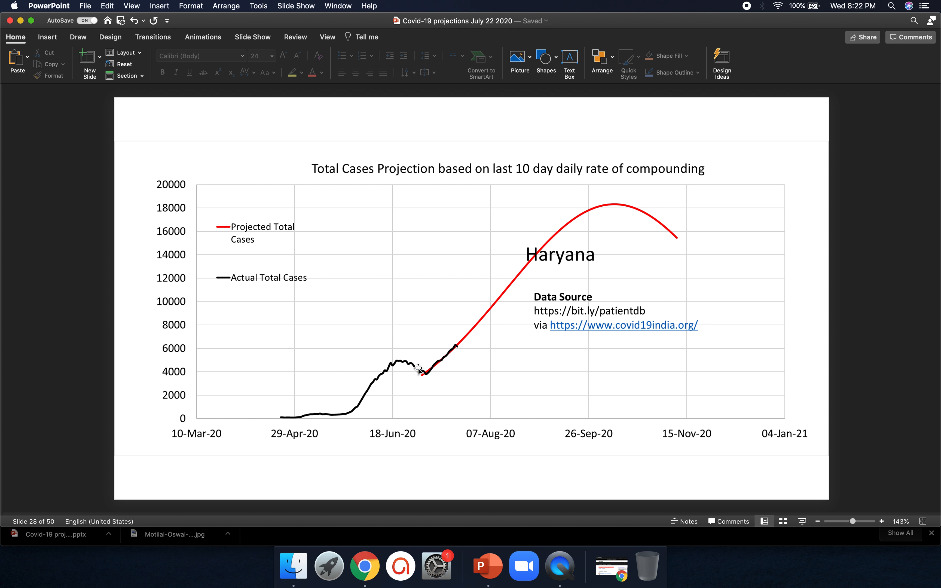
mouse_move(424, 378)
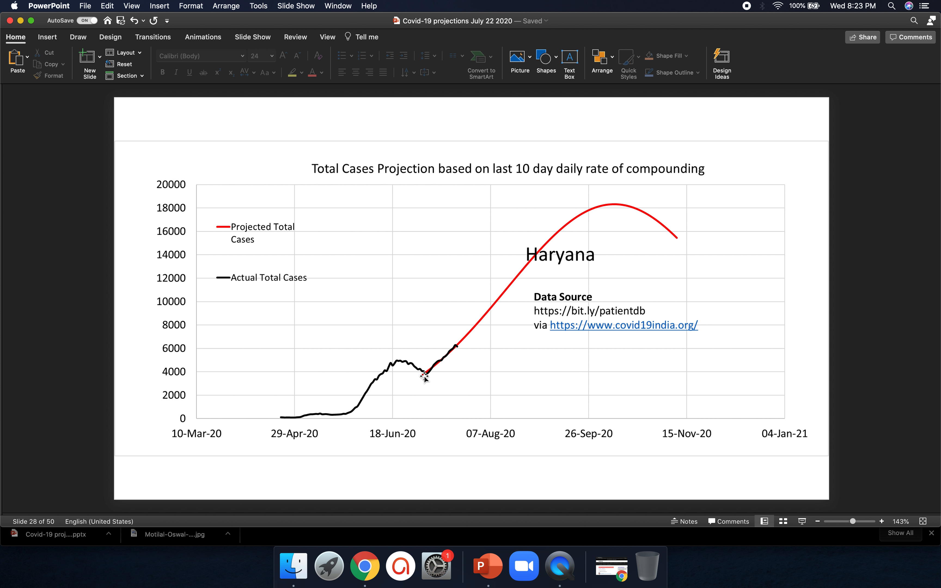
mouse_move(459, 335)
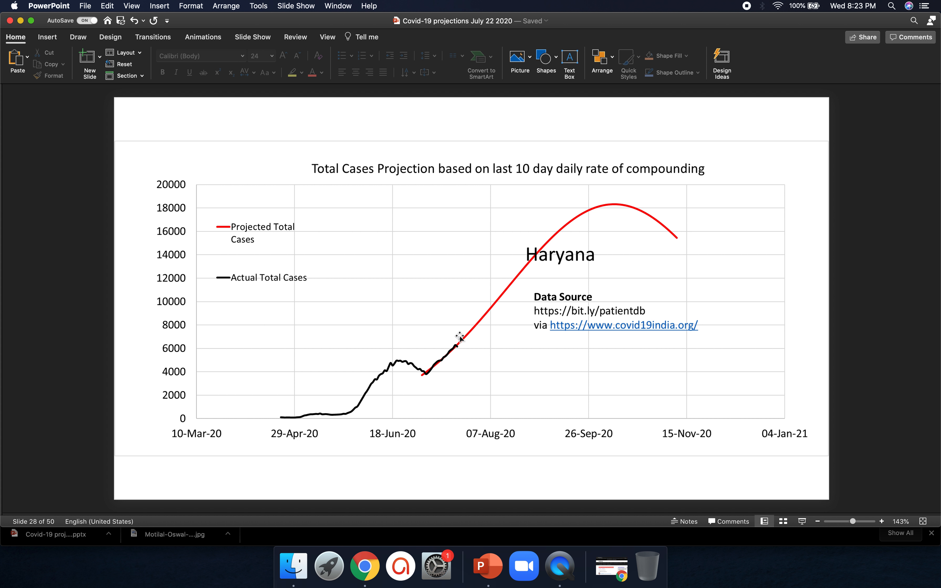
mouse_move(581, 198)
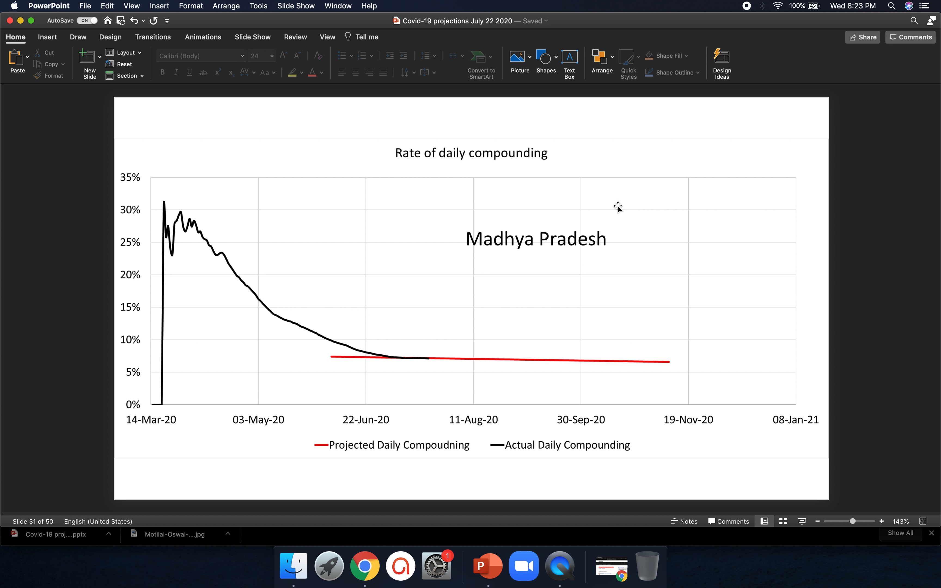
Page past Madhya Pradesh to slide 35, the Kerala daily compounding-rate chart.
key("up")
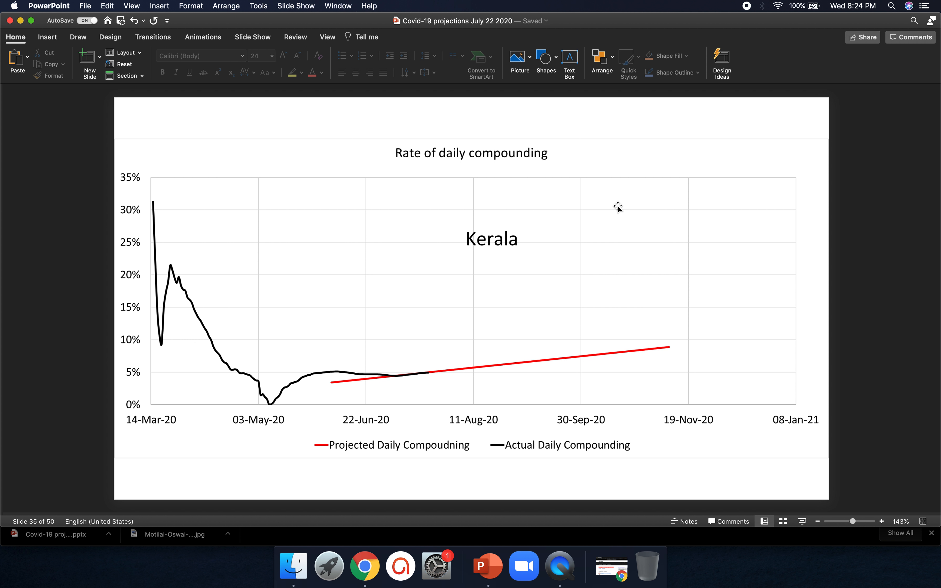
mouse_move(196, 365)
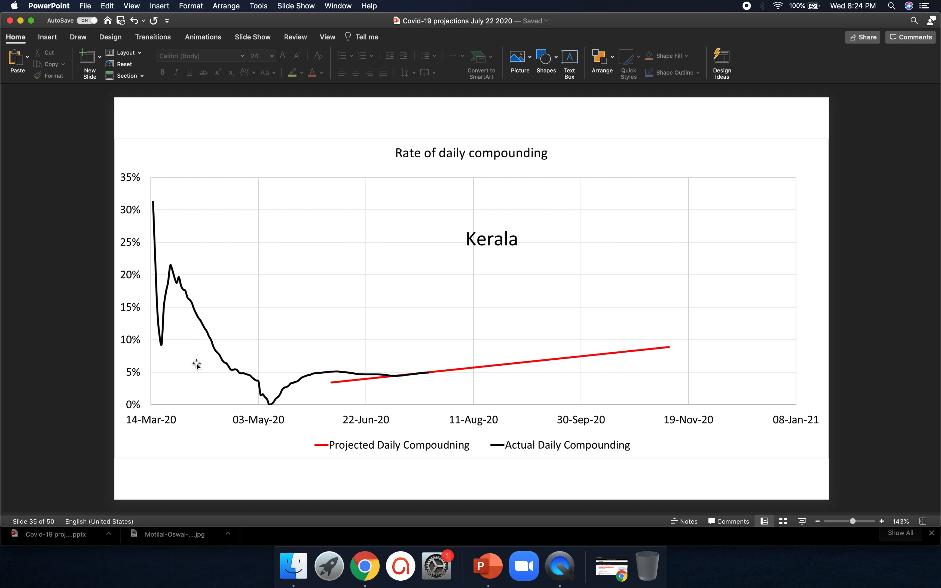
mouse_move(272, 411)
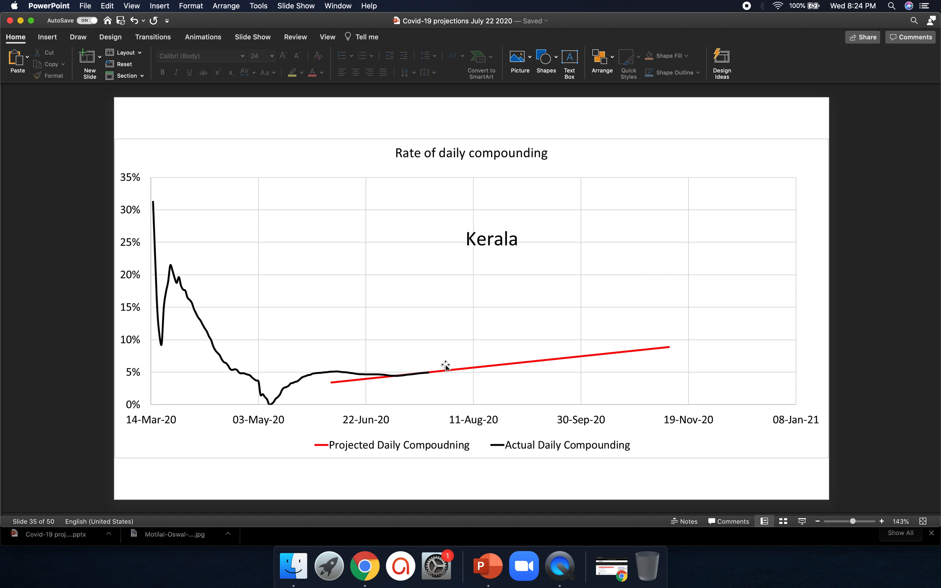
mouse_move(445, 364)
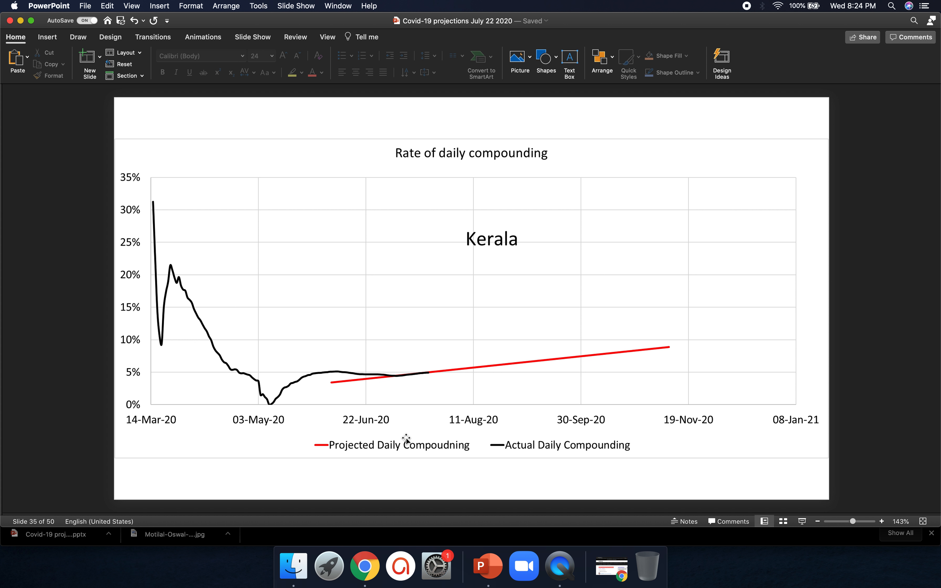
mouse_move(269, 482)
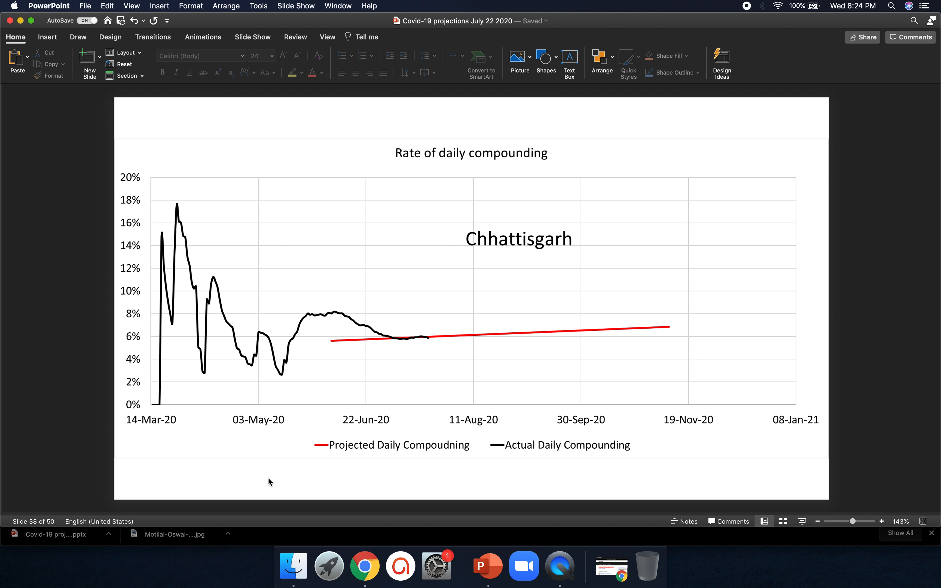
Page past Chhattisgarh to slide 40, the Goa daily compounding-rate chart.
key("down")
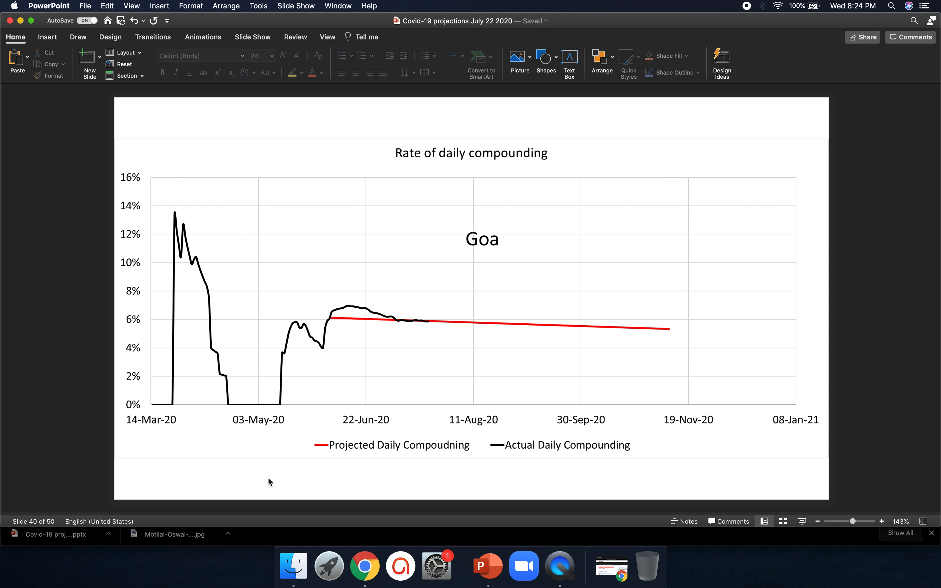
key("down")
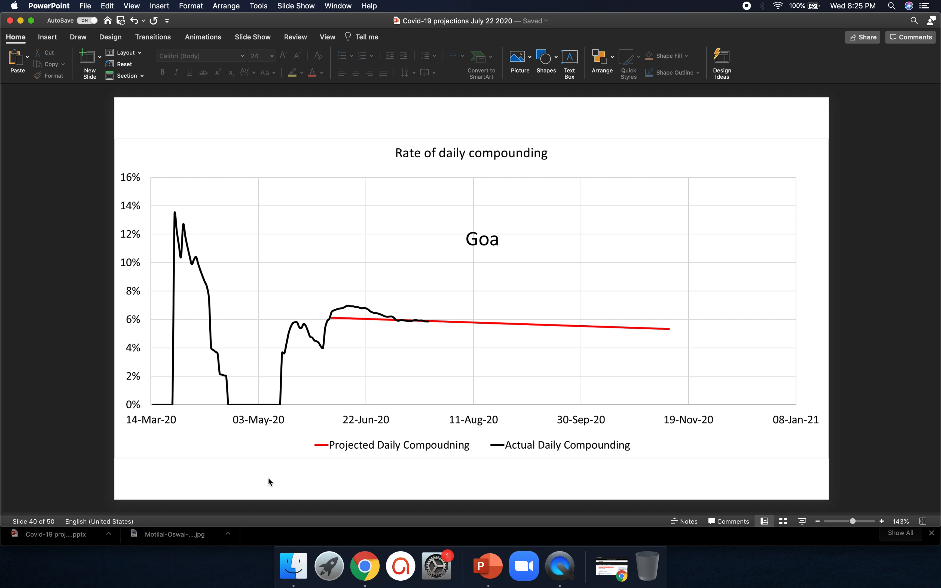
mouse_move(311, 375)
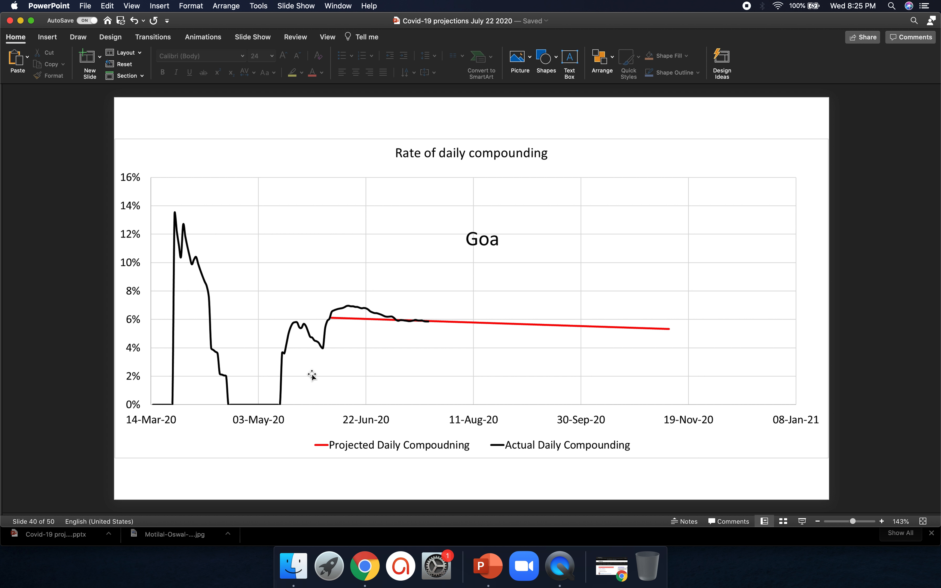
mouse_move(747, 8)
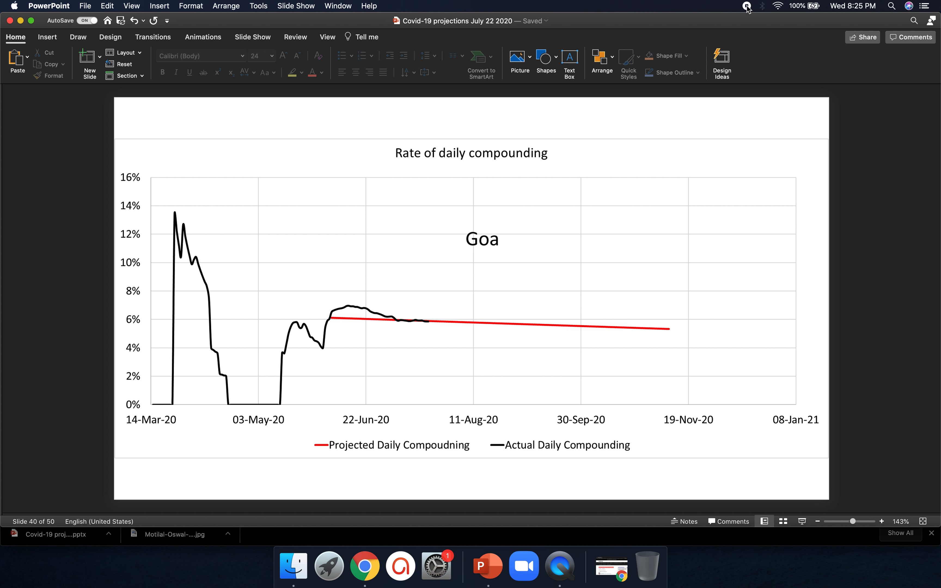